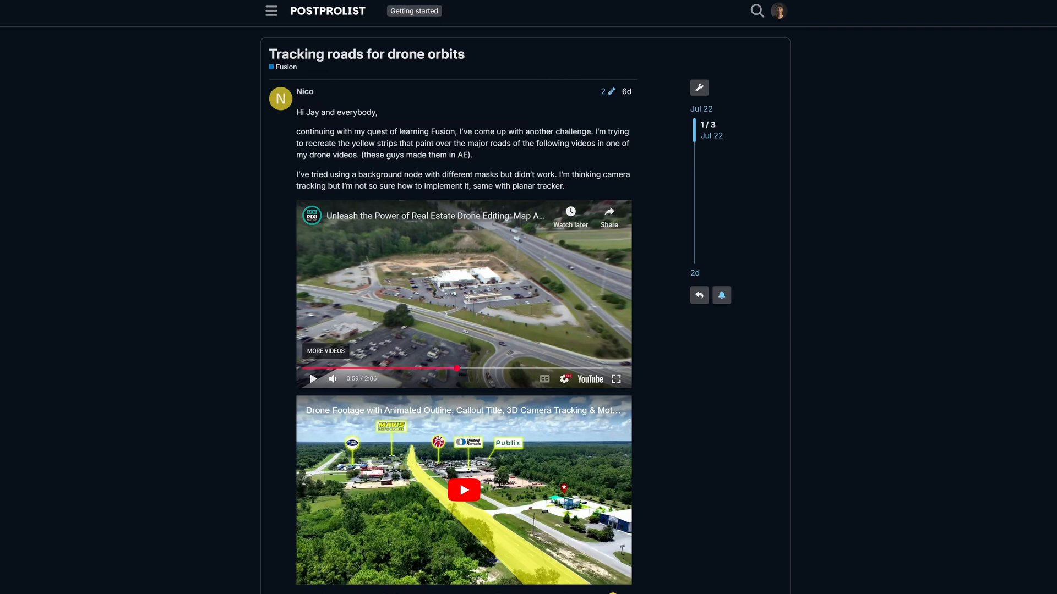
pyautogui.moveTo(192, 491)
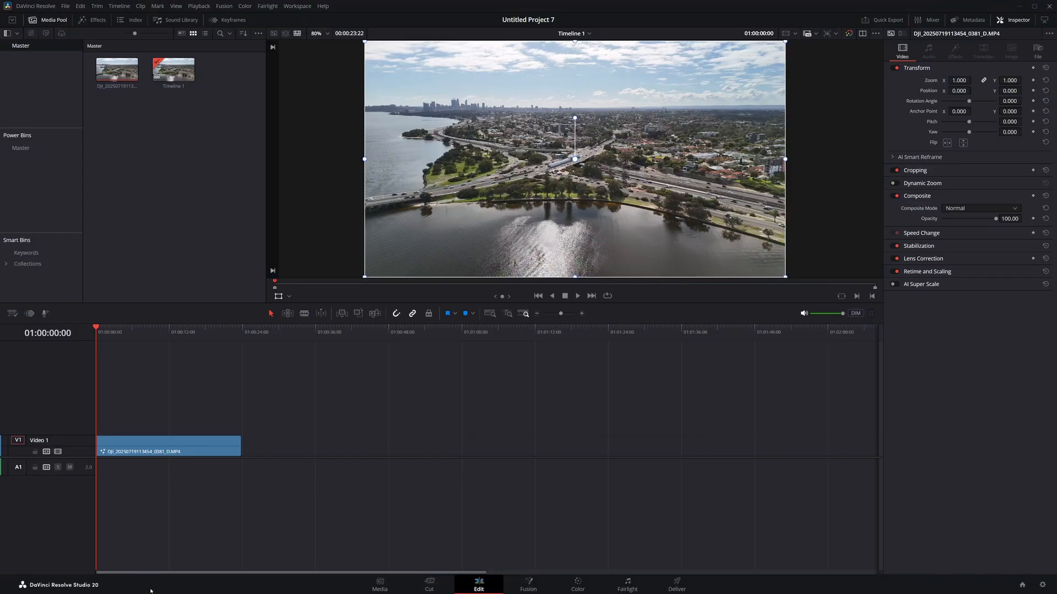
# - Select the drone clip on the Edit timeline and switch to the Fusion page
pyautogui.click(168, 444)
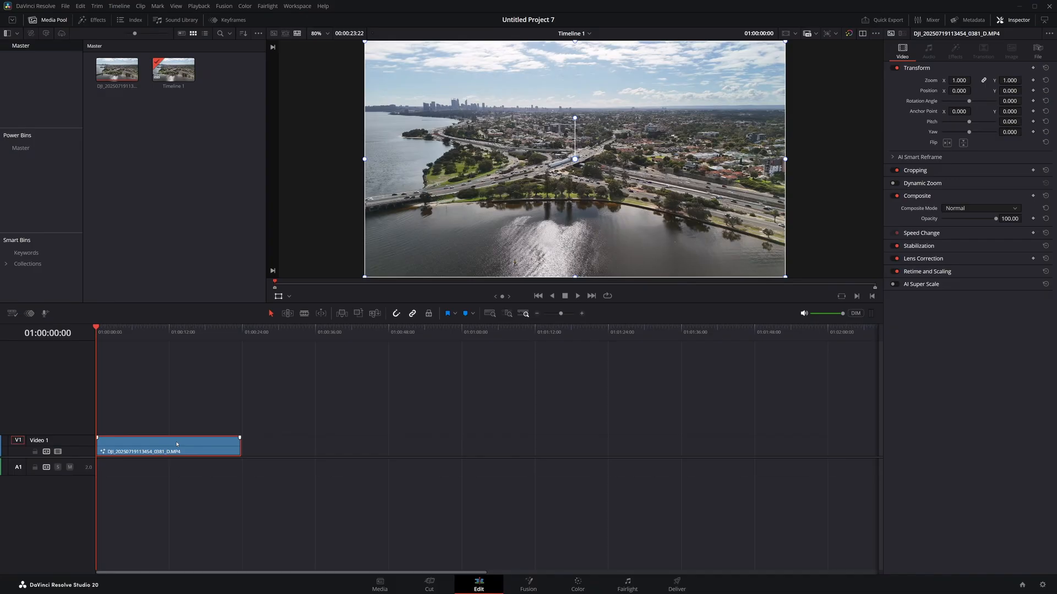
pyautogui.click(166, 331)
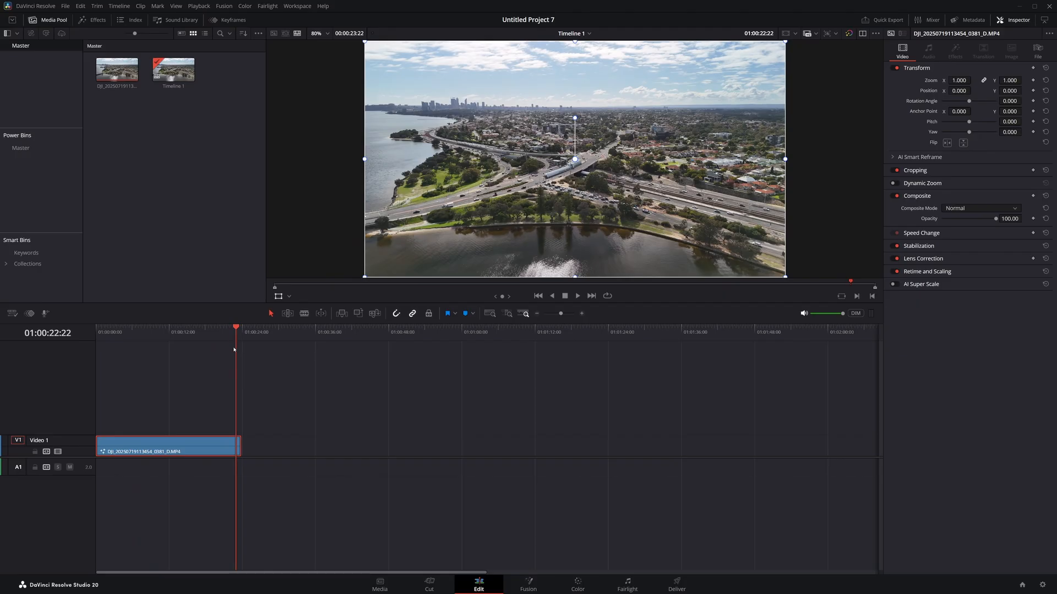
pyautogui.click(527, 585)
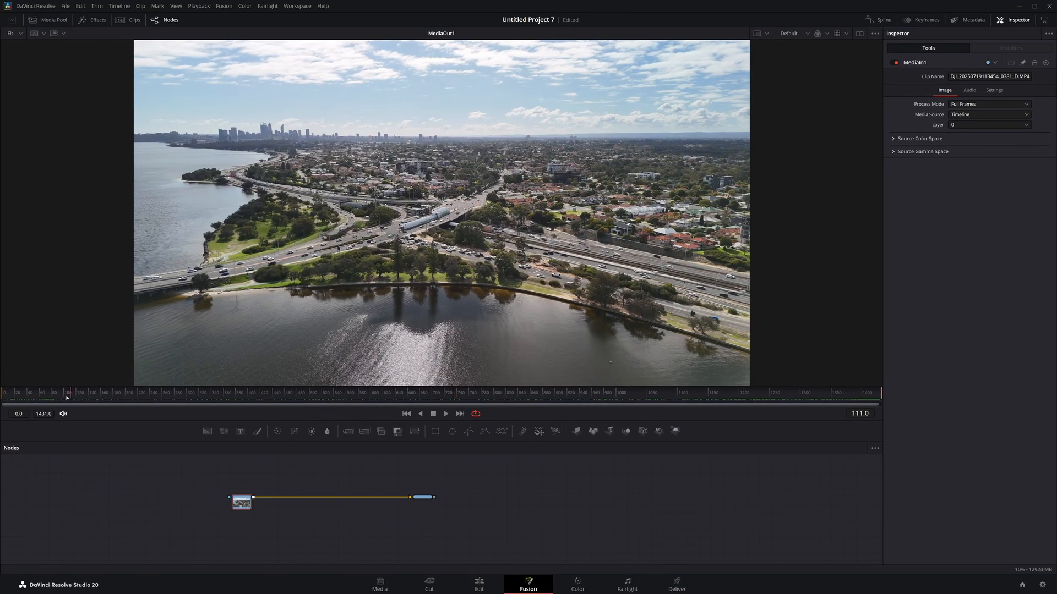
pyautogui.click(794, 393)
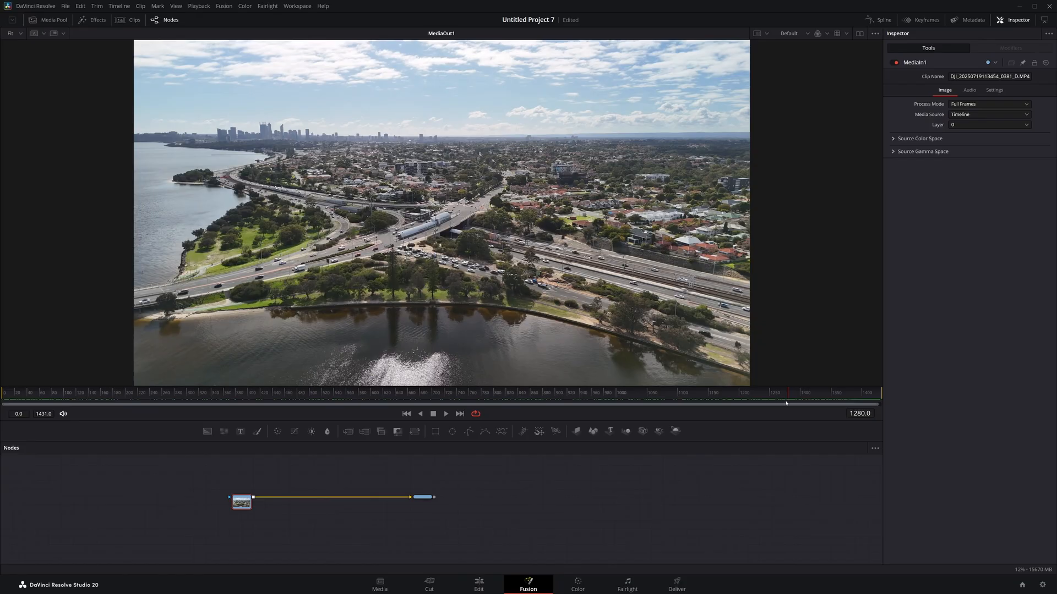
pyautogui.moveTo(331, 282)
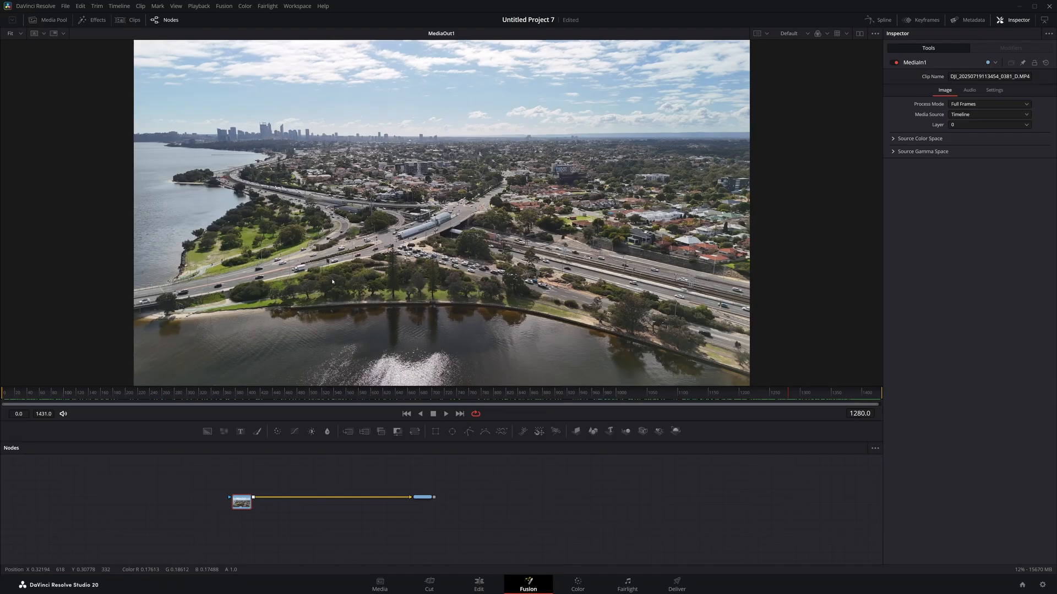
pyautogui.moveTo(298, 397)
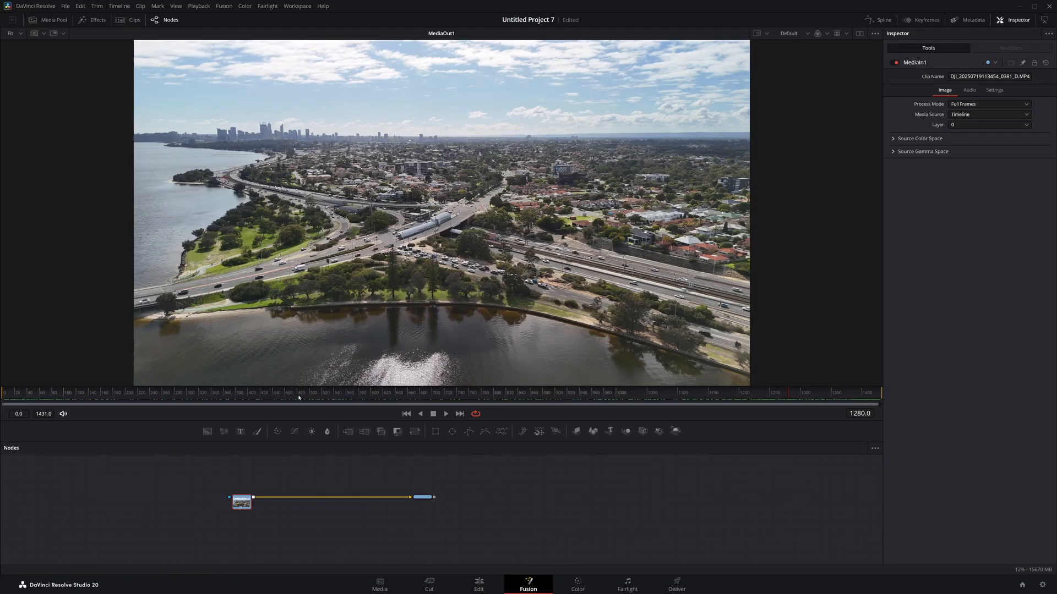
pyautogui.click(4, 392)
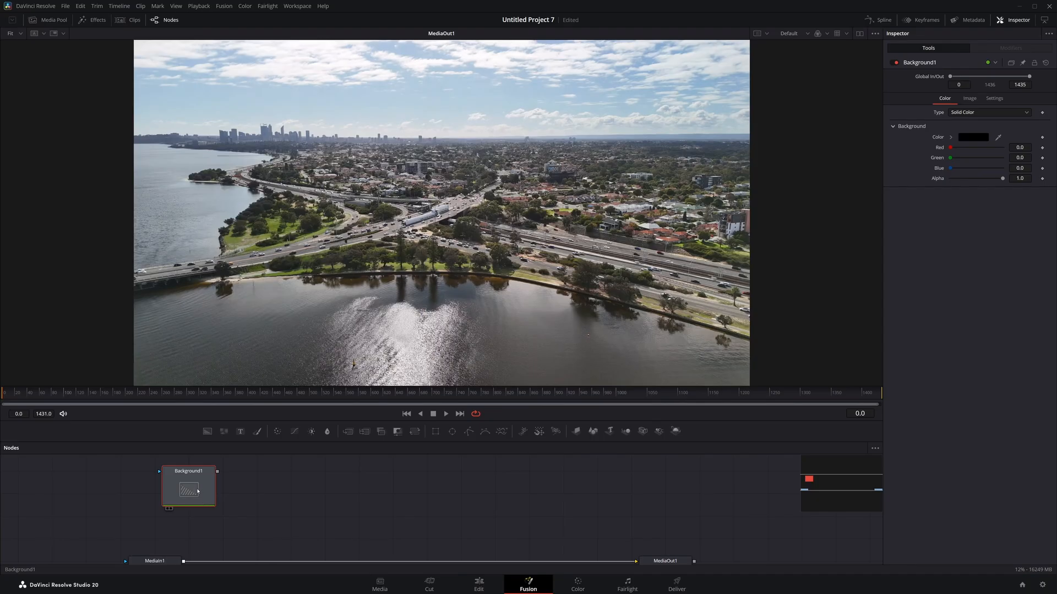
# - Colour the Background solid yellow and view the composited output
pyautogui.click(973, 136)
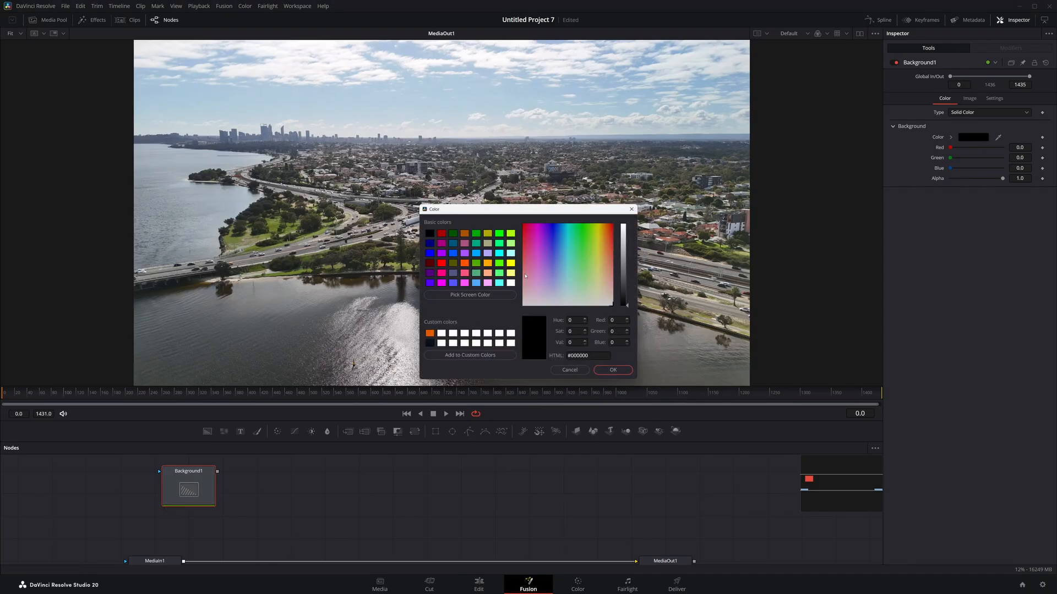
pyautogui.click(612, 370)
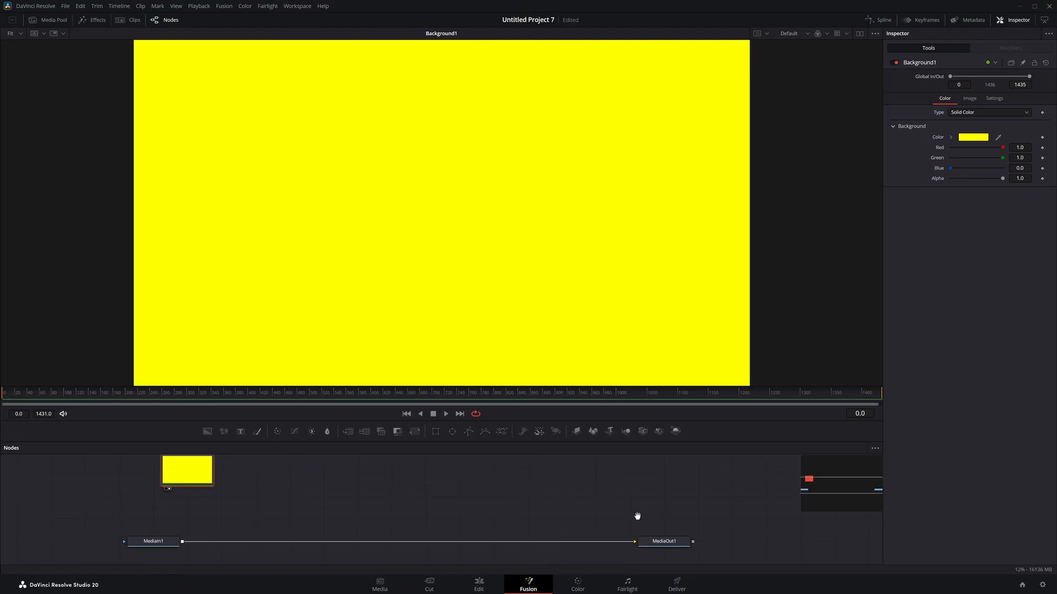
pyautogui.click(663, 540)
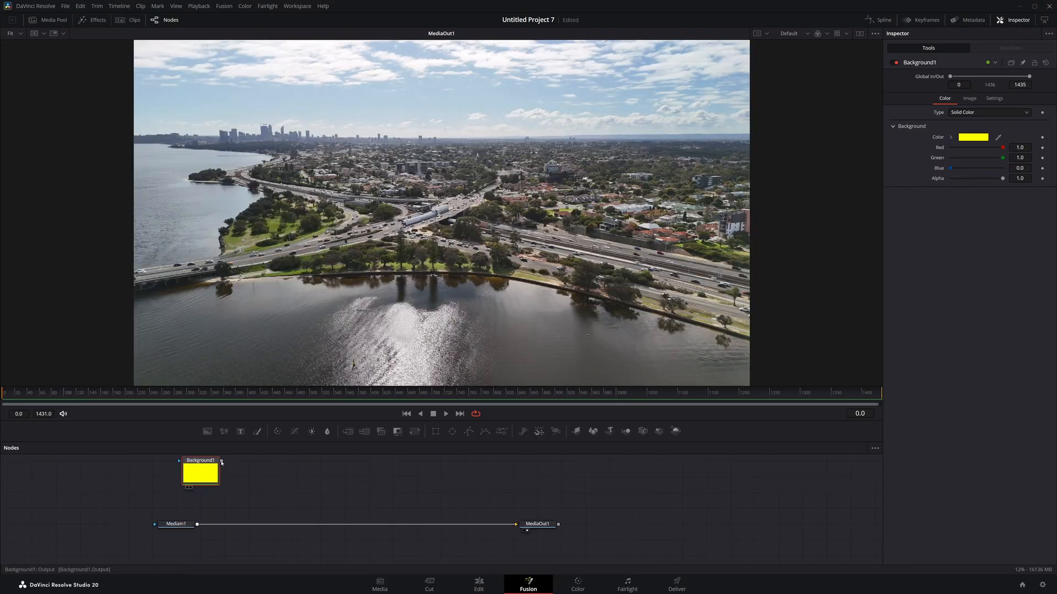
# - Merge the yellow solid over the drone clip and lower its Blend to about 0.32
pyautogui.moveTo(221, 463); pyautogui.dragTo(199, 524)
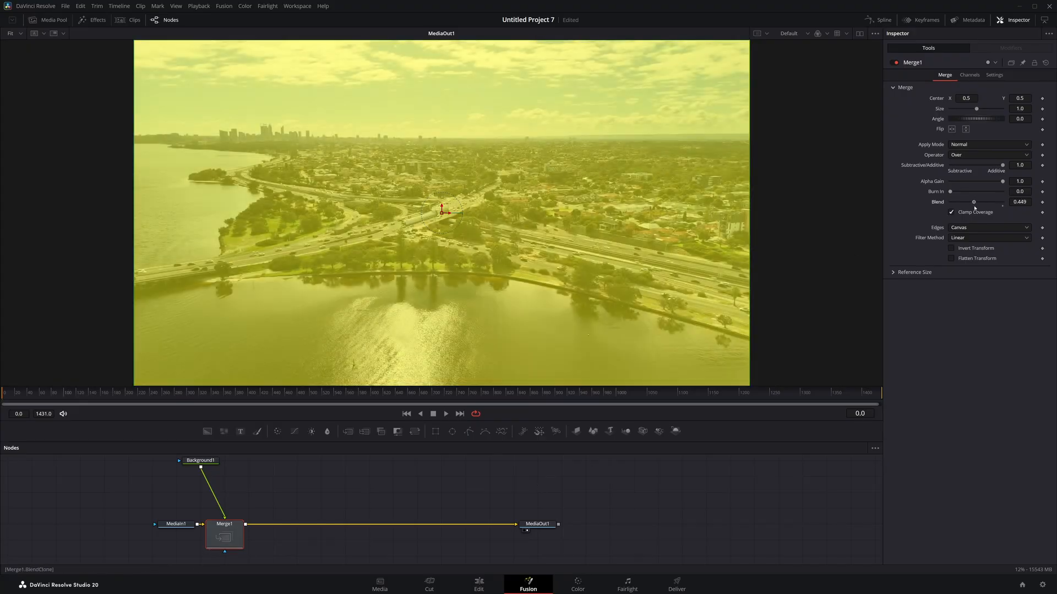
pyautogui.moveTo(974, 201); pyautogui.dragTo(965, 202)
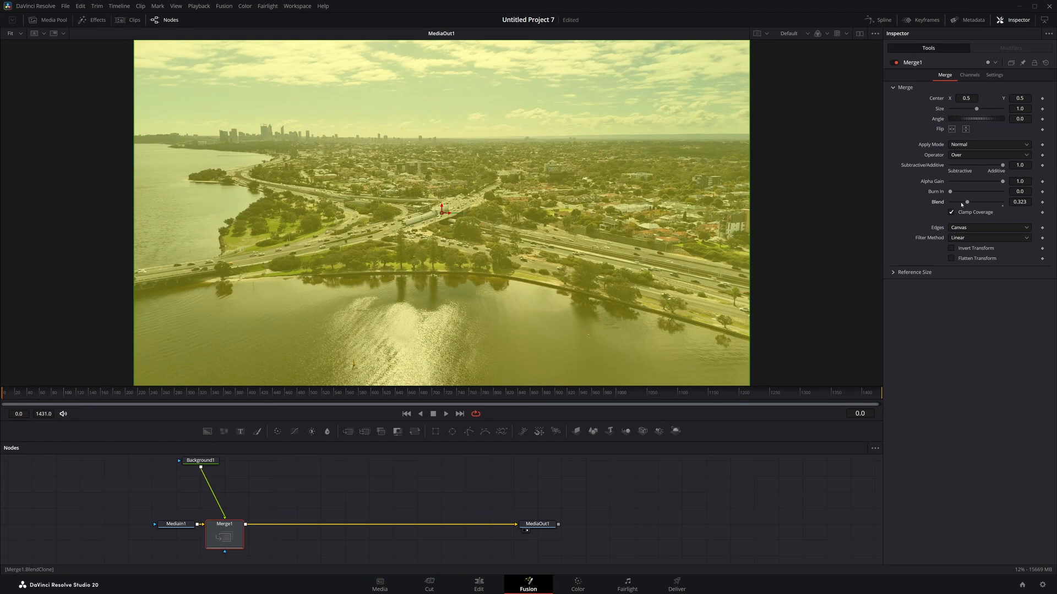
pyautogui.click(200, 460)
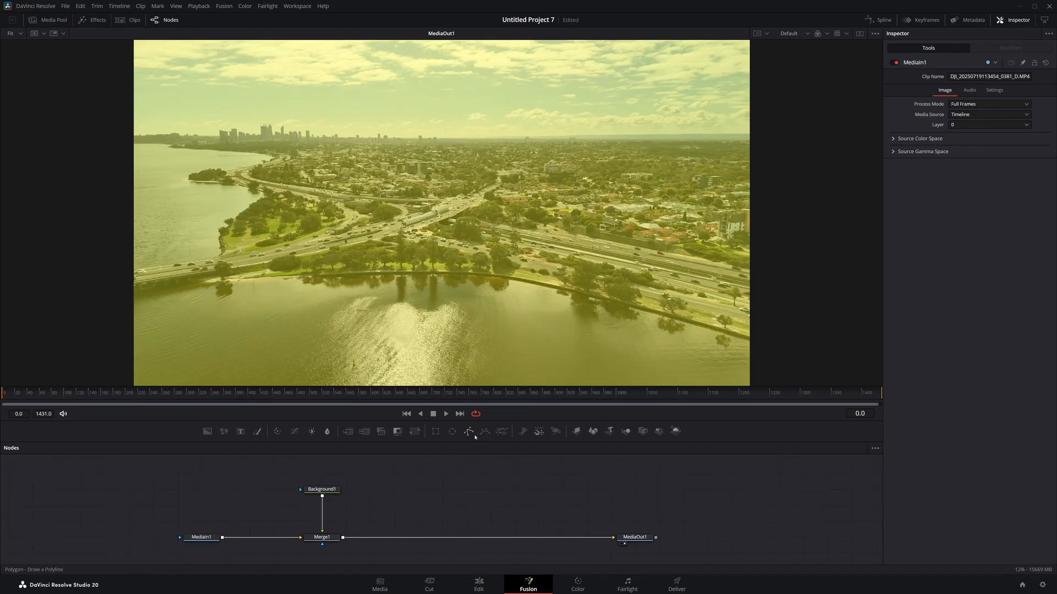
pyautogui.moveTo(468, 431)
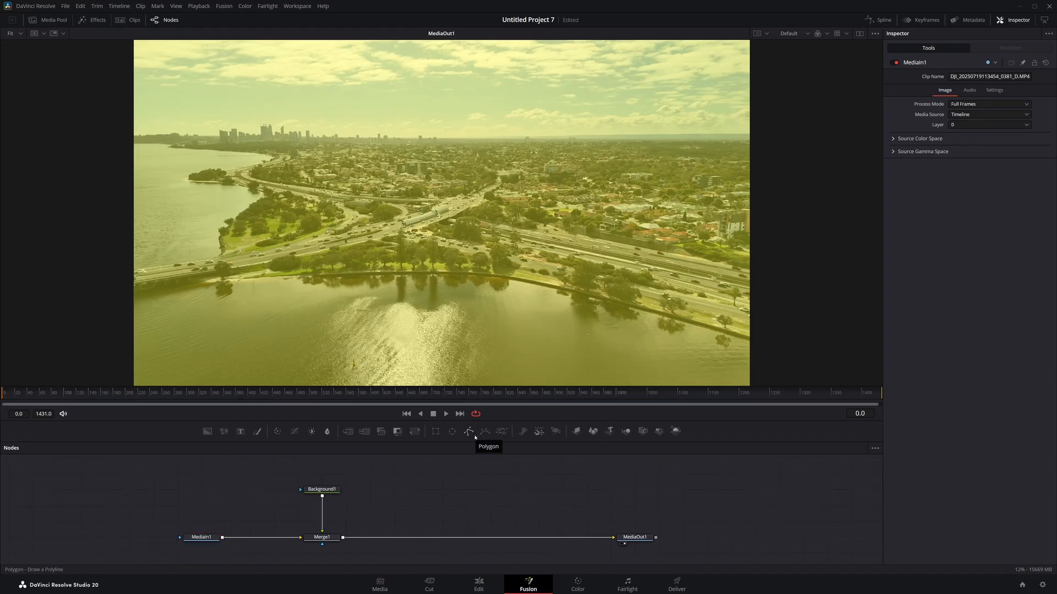
pyautogui.moveTo(484, 432)
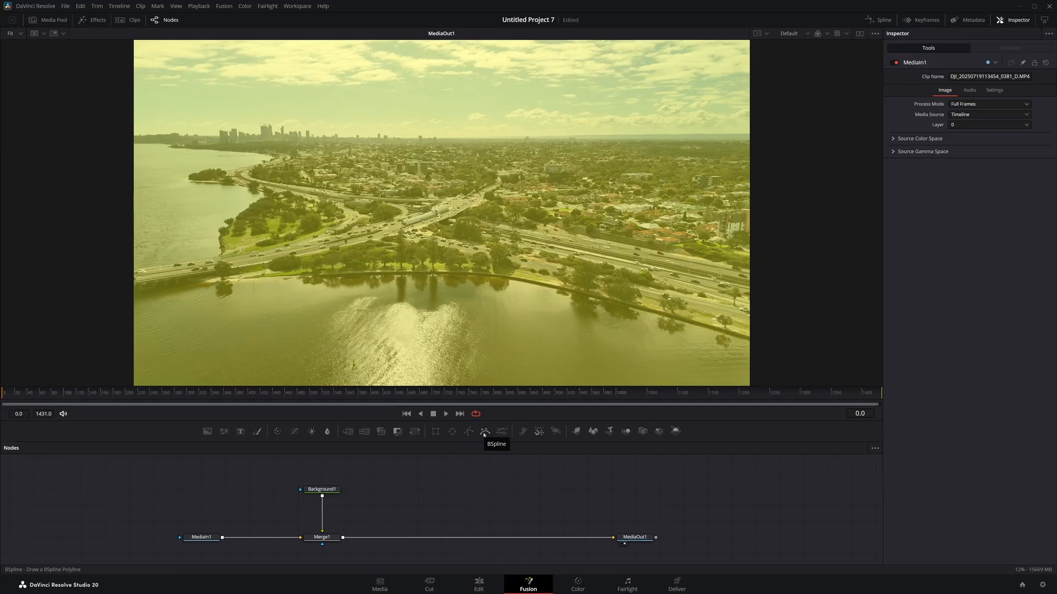
pyautogui.moveTo(459, 446)
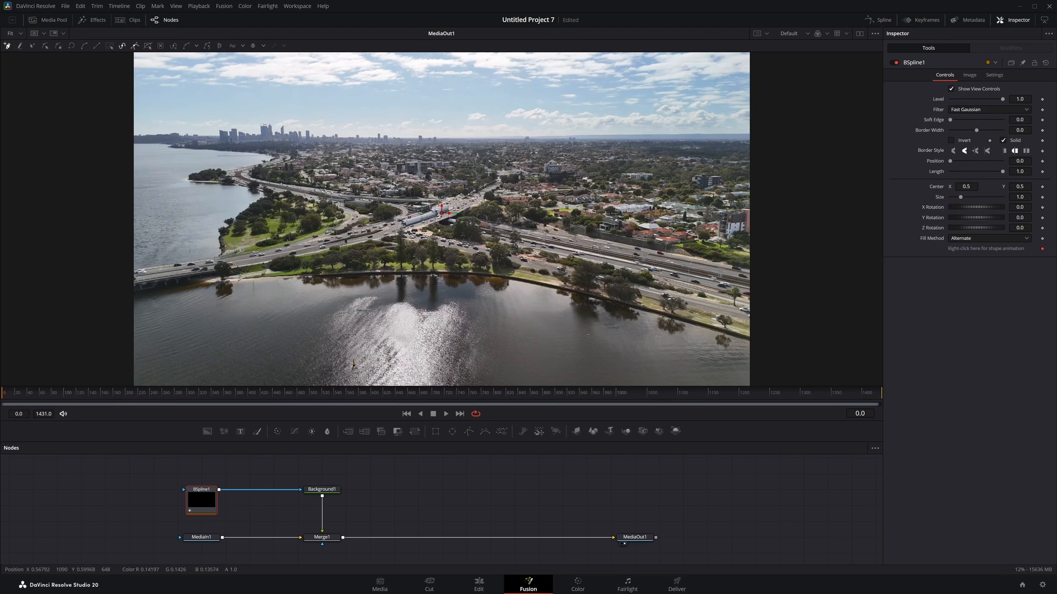
pyautogui.moveTo(218, 275)
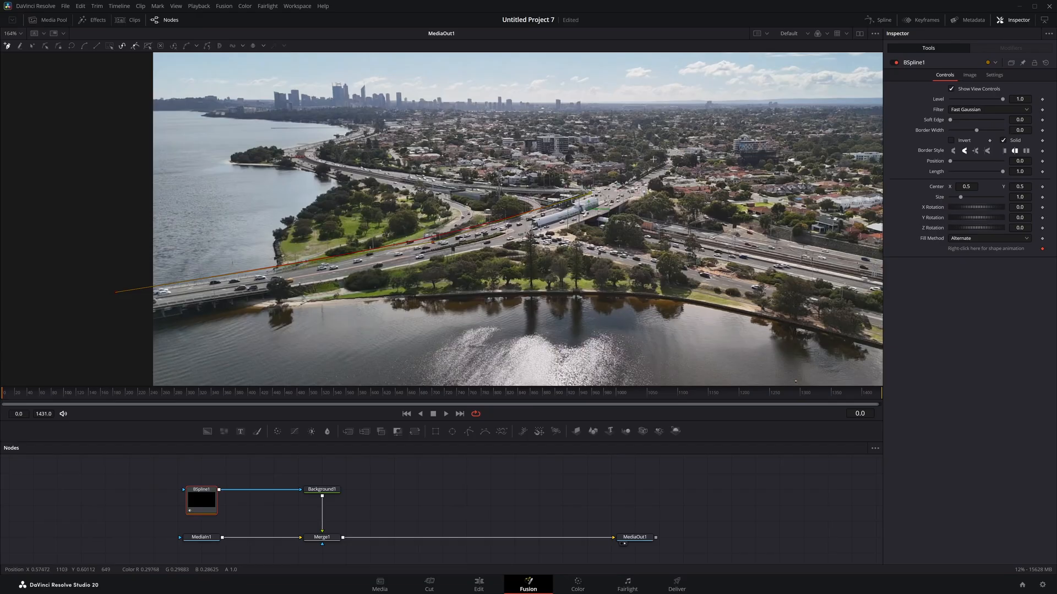
# - Adjust the viewer while tracing BSpline points along the highway
pyautogui.moveTo(653, 159); pyautogui.dragTo(658, 161)
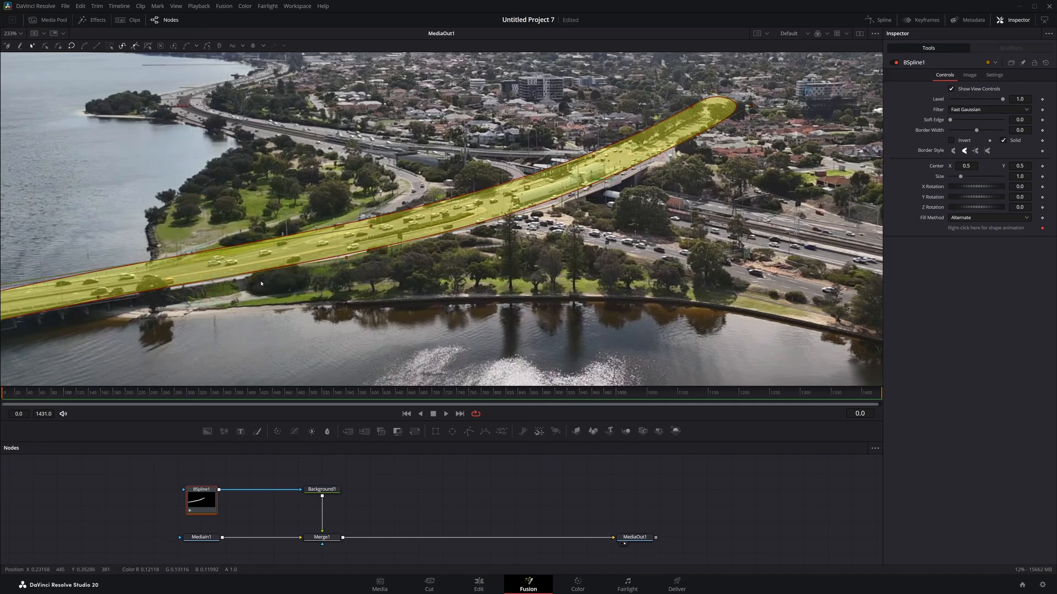
pyautogui.moveTo(263, 278)
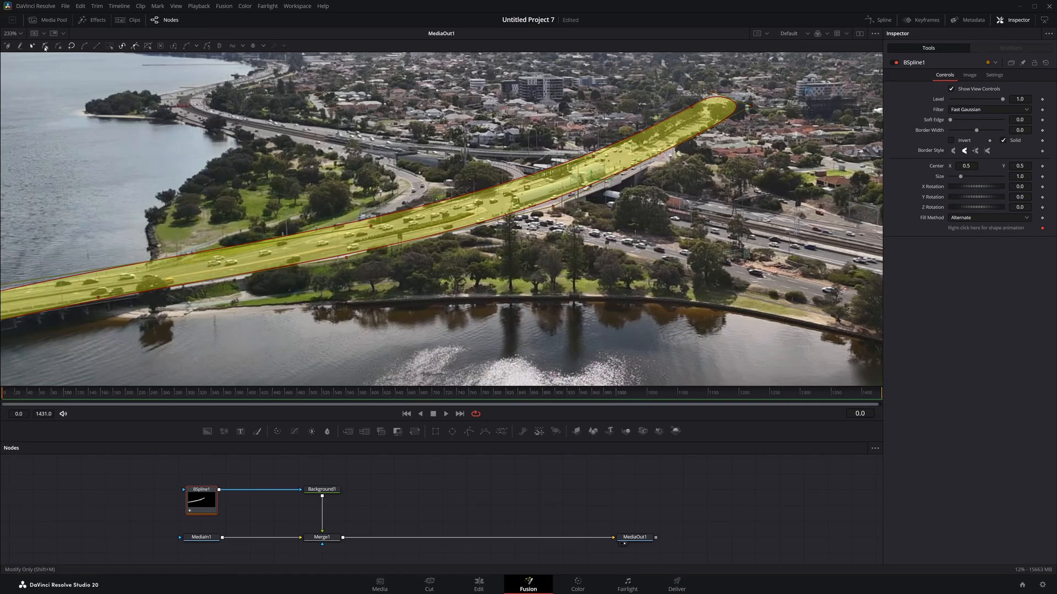
pyautogui.moveTo(44, 46)
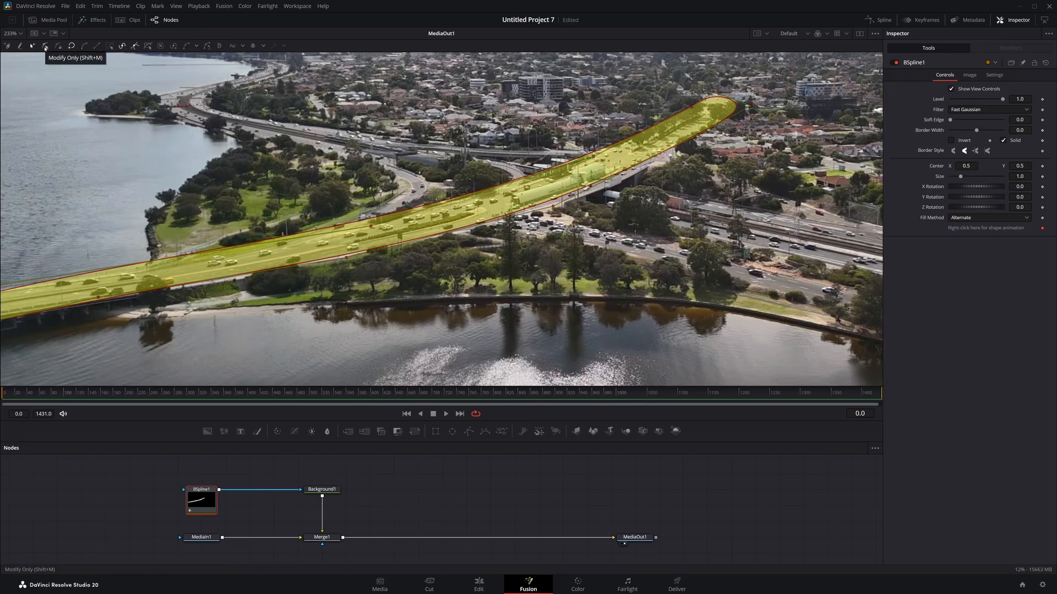
pyautogui.moveTo(114, 86)
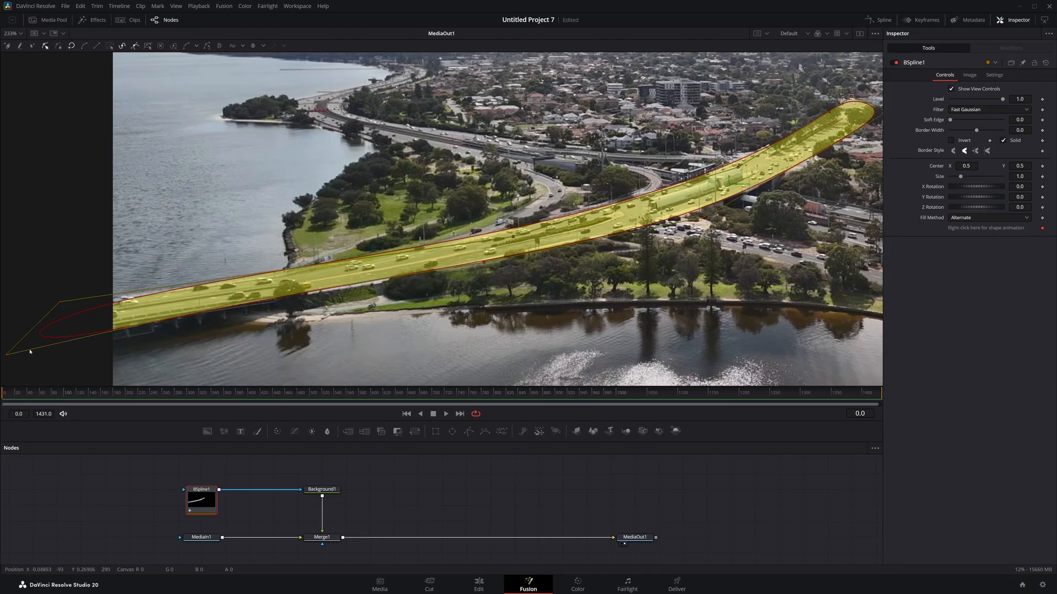
# - Pull the highway mask's left end points beyond the frame edge
pyautogui.moveTo(30, 352); pyautogui.dragTo(56, 329)
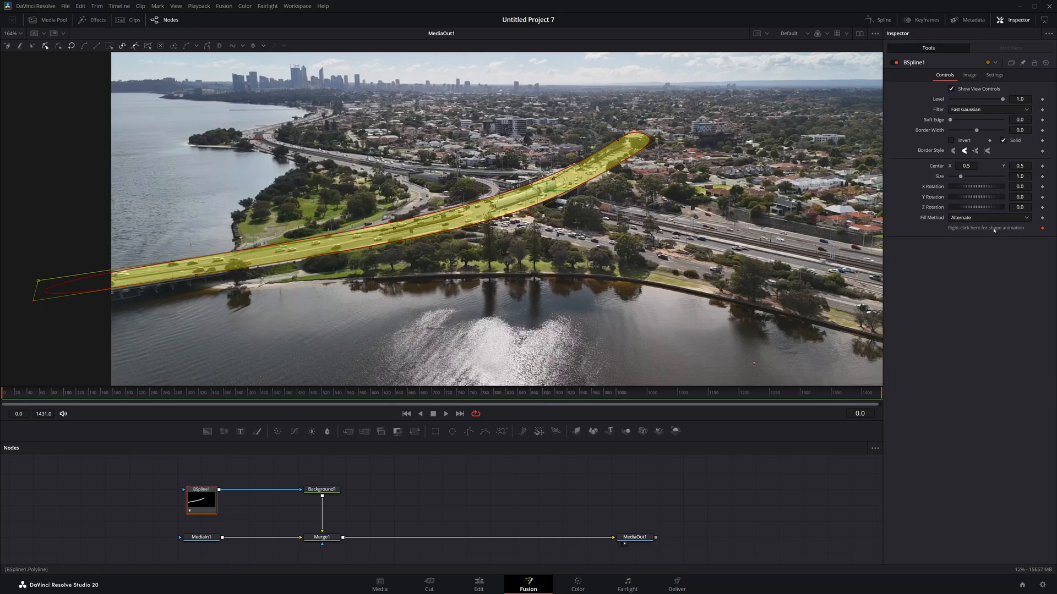
# - Remove the BSpline1Polyline animation from the mask's shape via the Inspector menu
pyautogui.rightClick(987, 228)
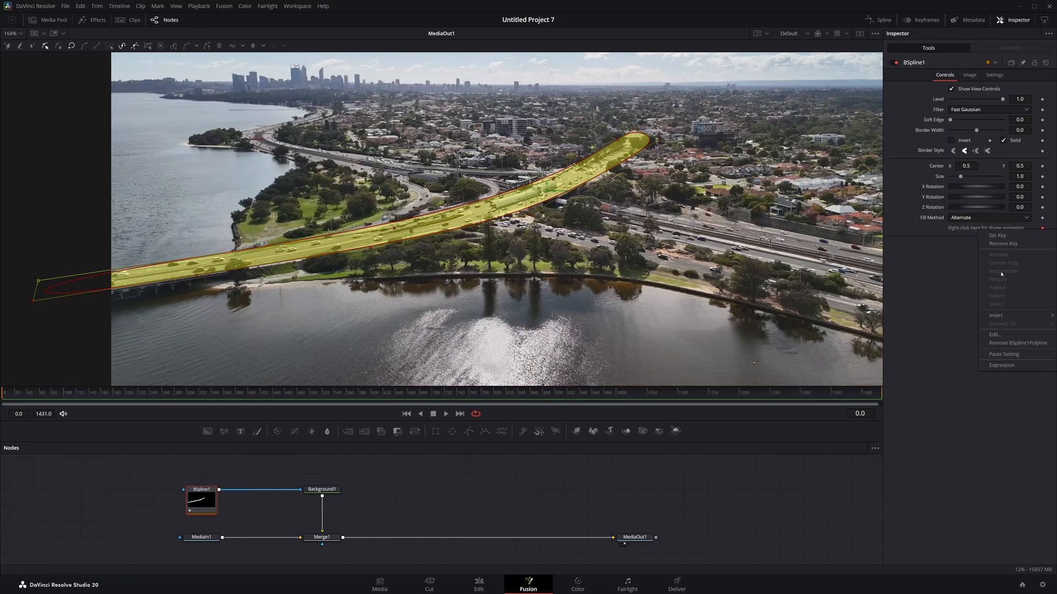
pyautogui.click(1000, 336)
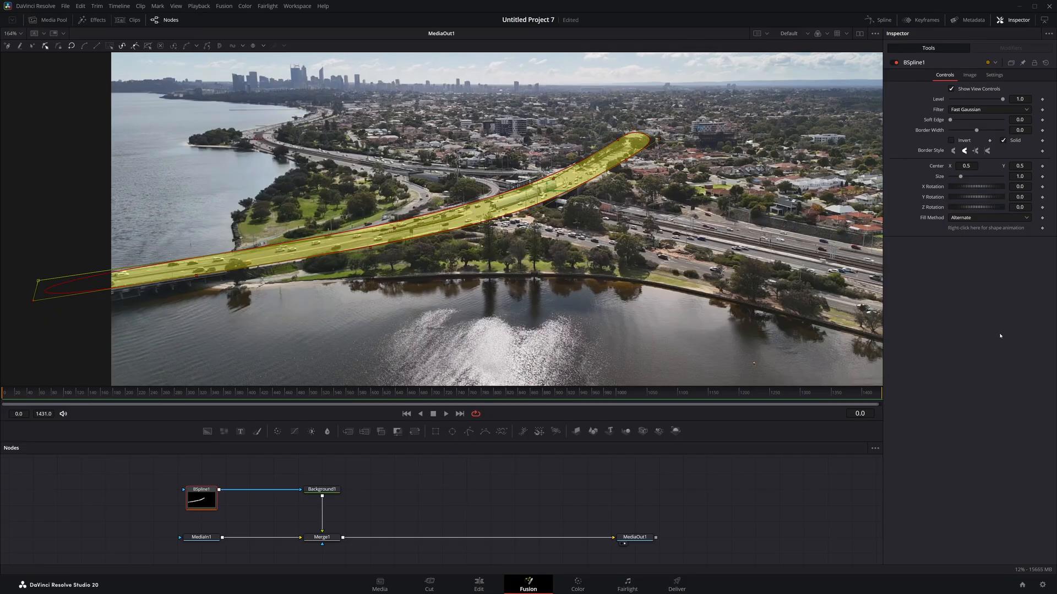
pyautogui.moveTo(947, 310)
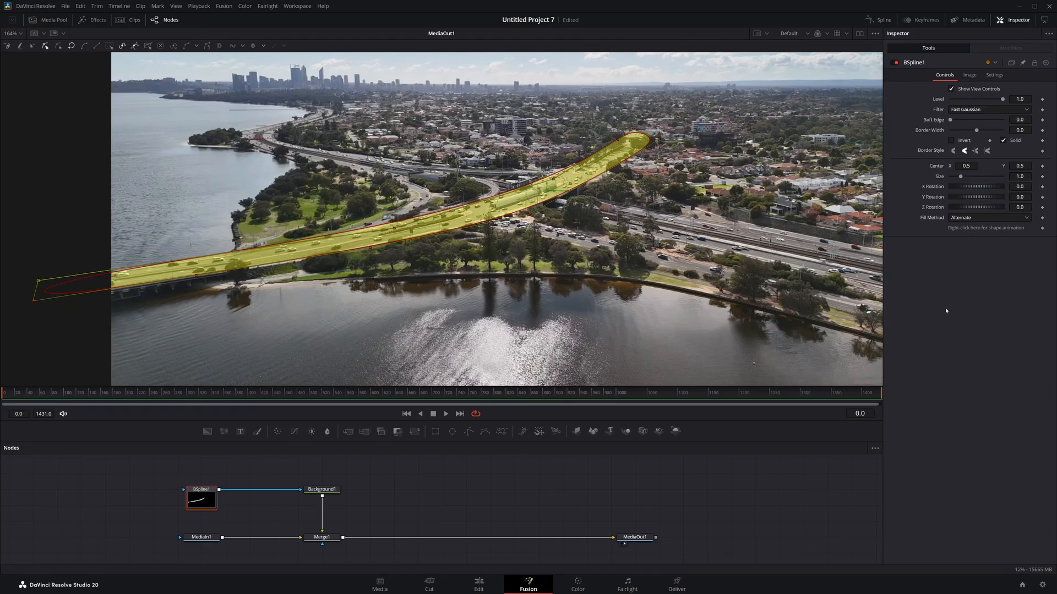
pyautogui.moveTo(464, 399)
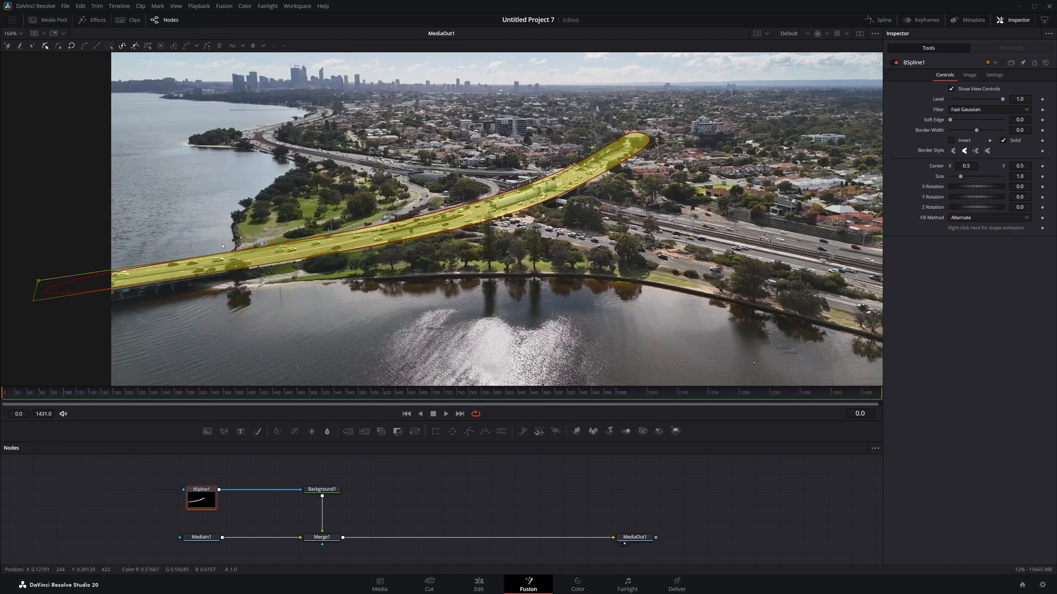
pyautogui.moveTo(664, 95)
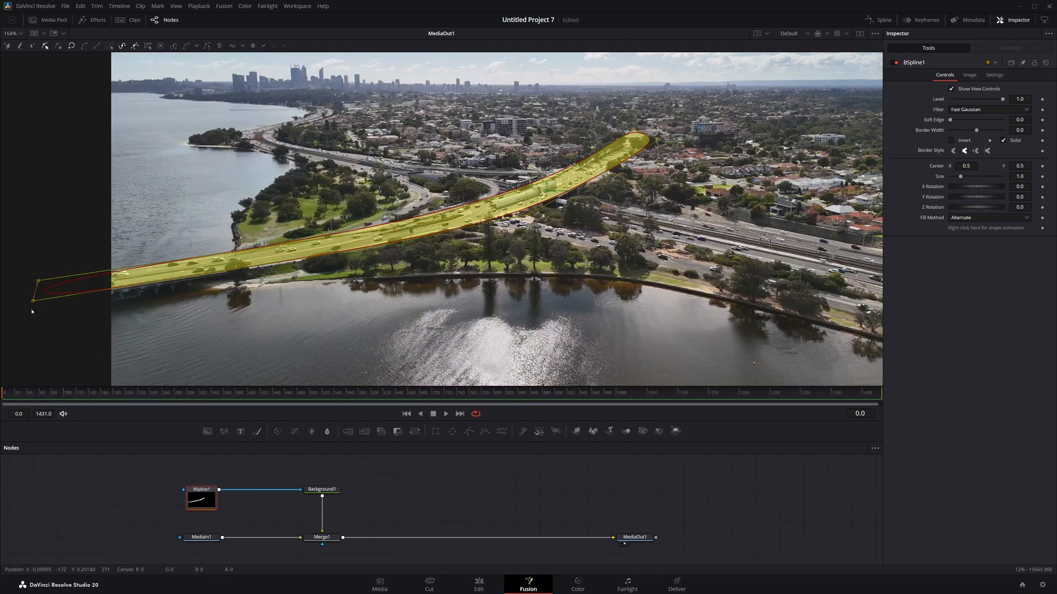
# - Scrub to a late frame and move the mask's left end points back onto the road
pyautogui.rightClick(33, 303)
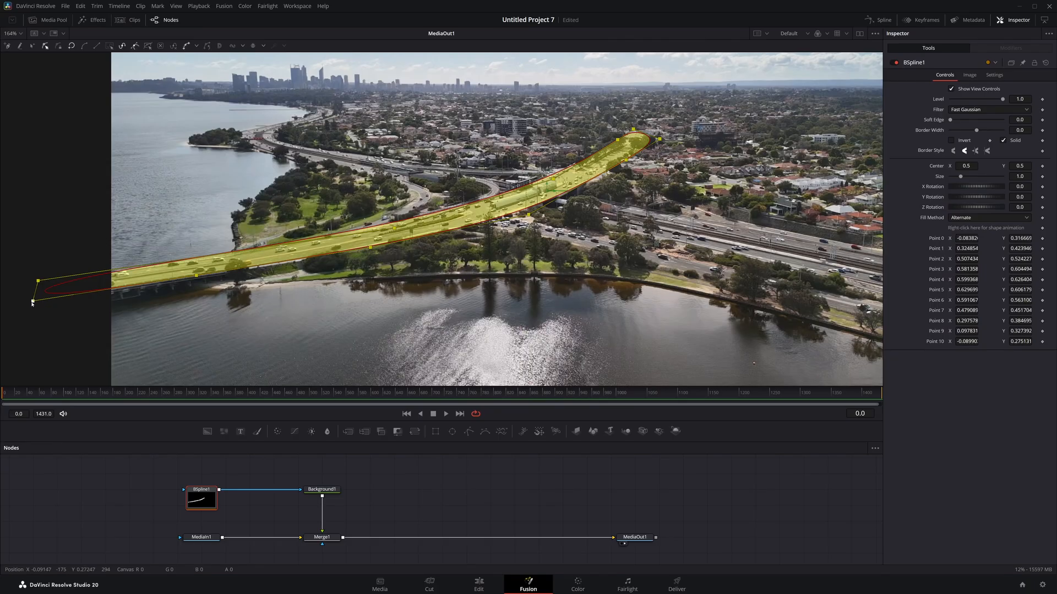
pyautogui.rightClick(32, 303)
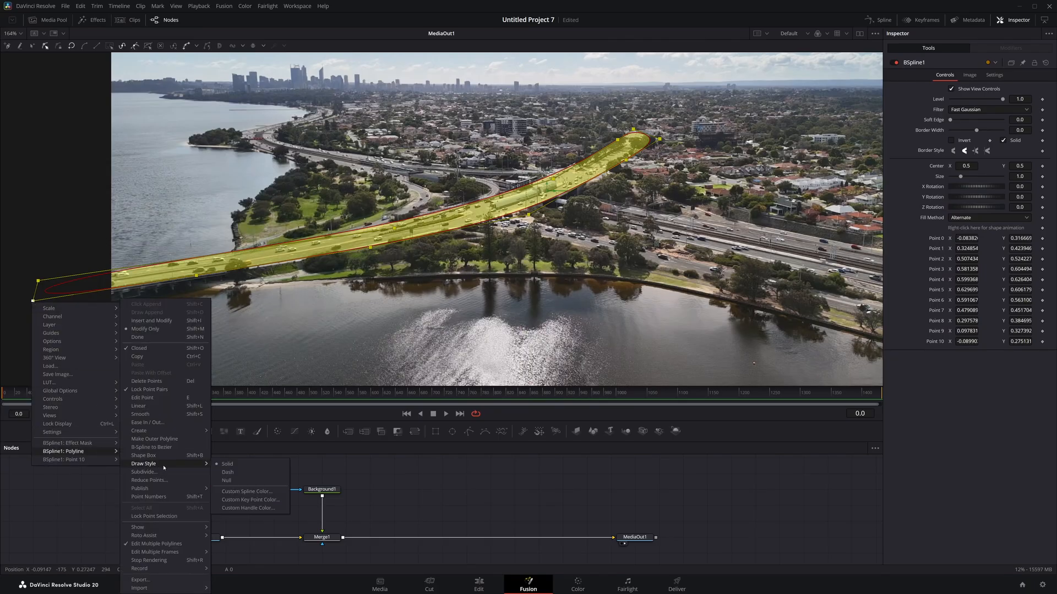
pyautogui.moveTo(149, 496)
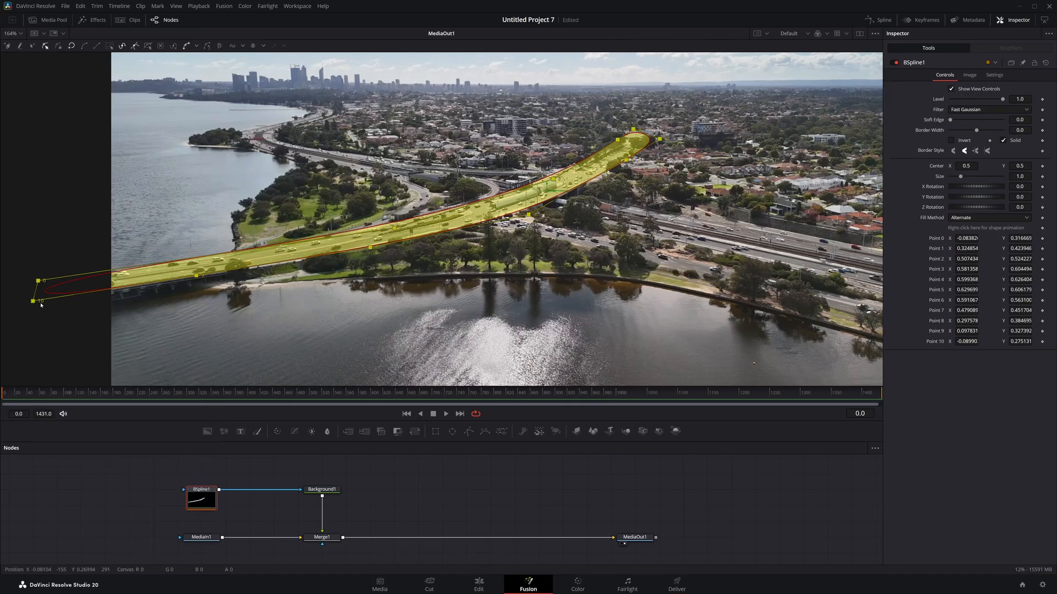
pyautogui.moveTo(406, 305)
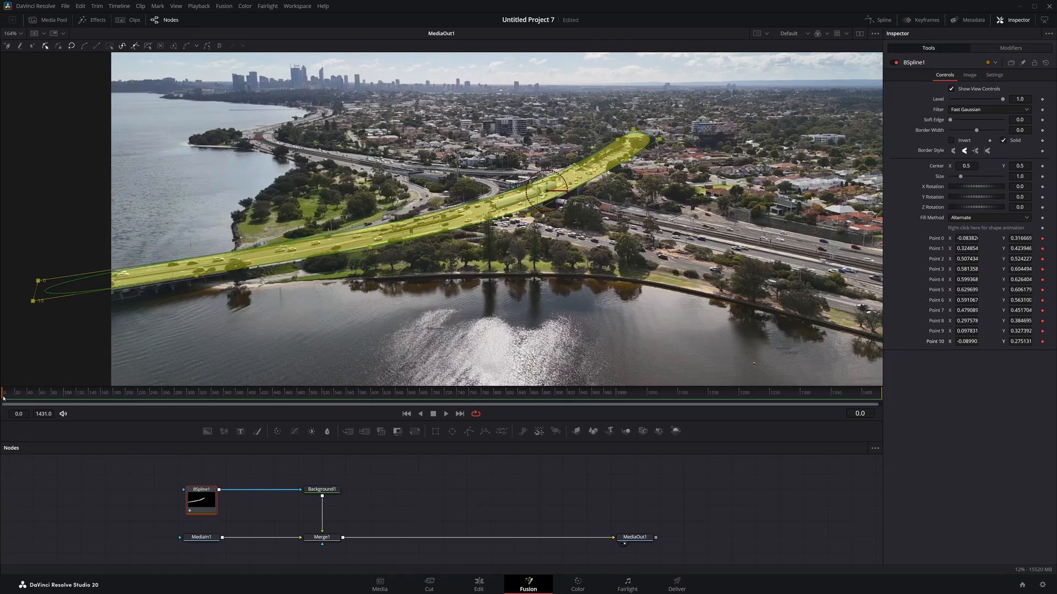
pyautogui.moveTo(512, 406)
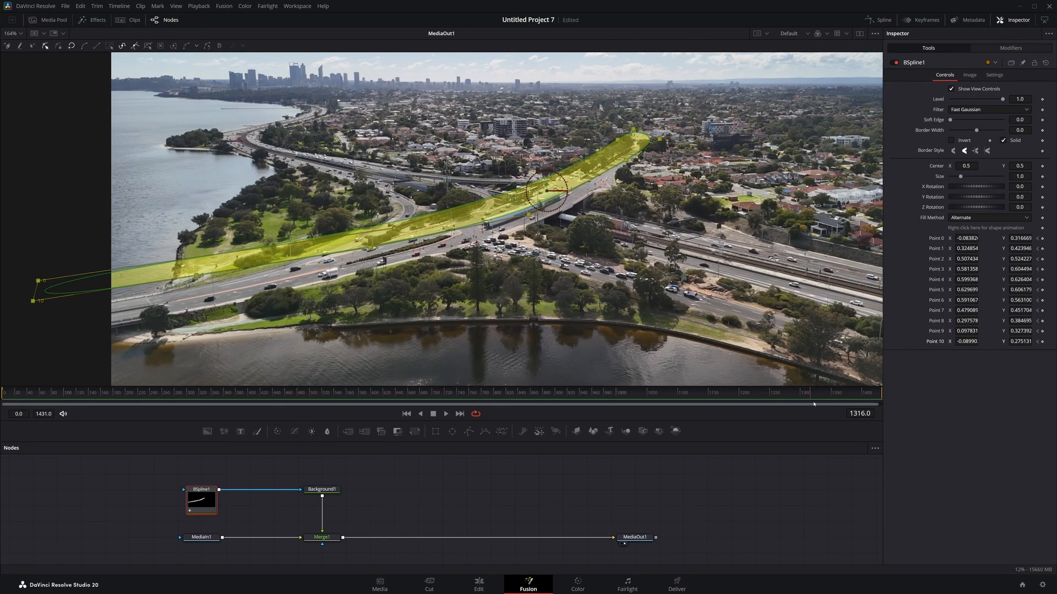
pyautogui.moveTo(807, 398); pyautogui.dragTo(859, 397)
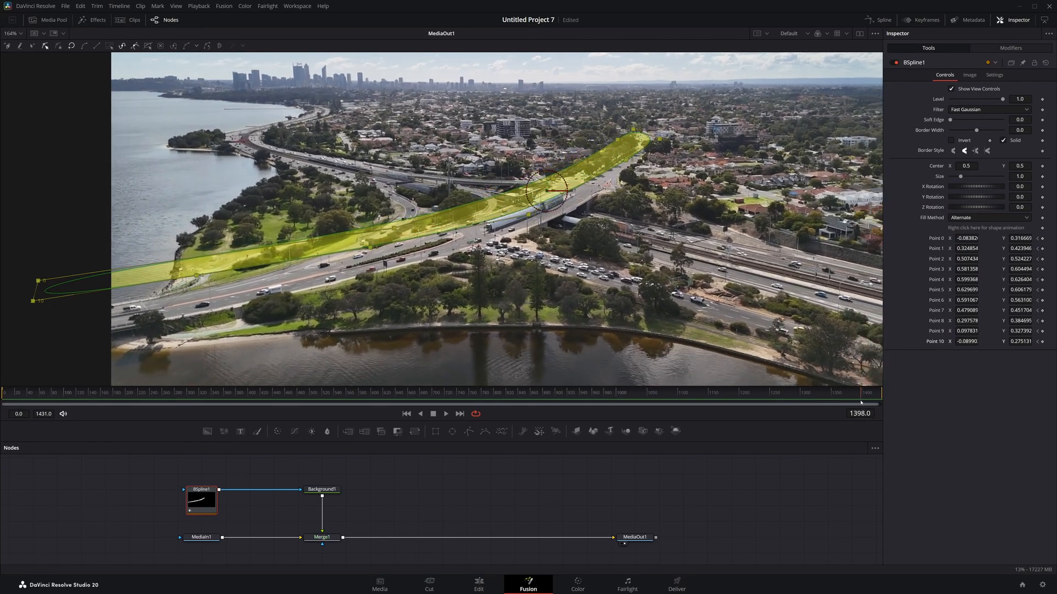
pyautogui.moveTo(859, 401); pyautogui.dragTo(846, 402)
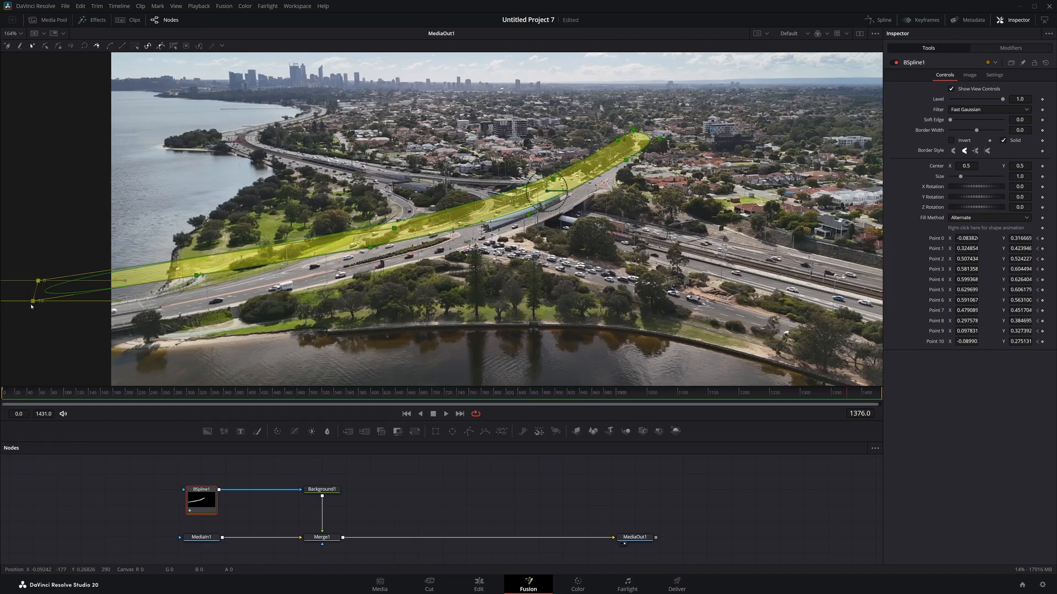
pyautogui.moveTo(32, 300); pyautogui.dragTo(41, 359)
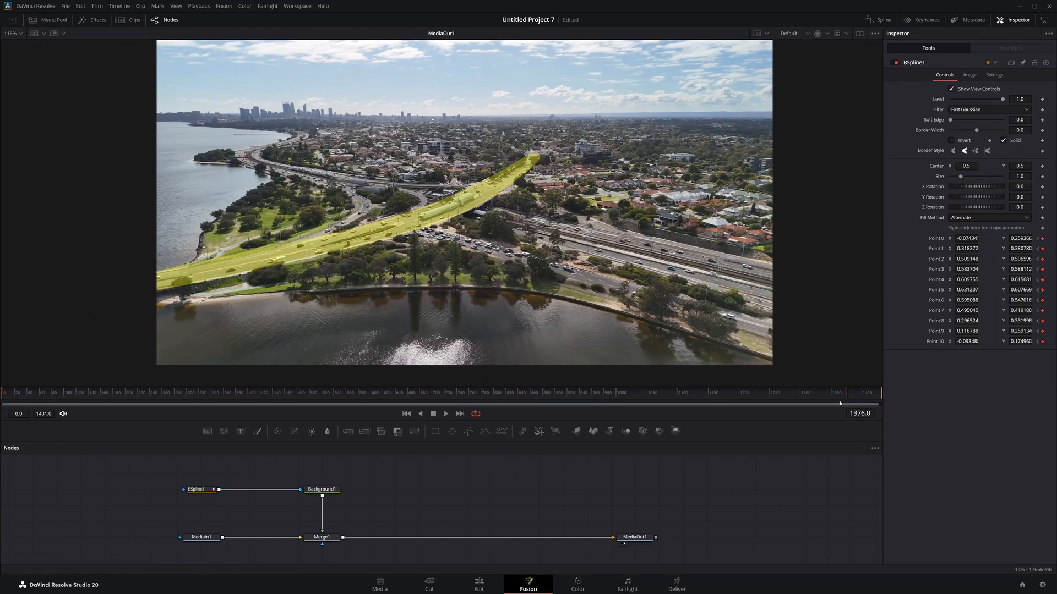
pyautogui.moveTo(845, 402)
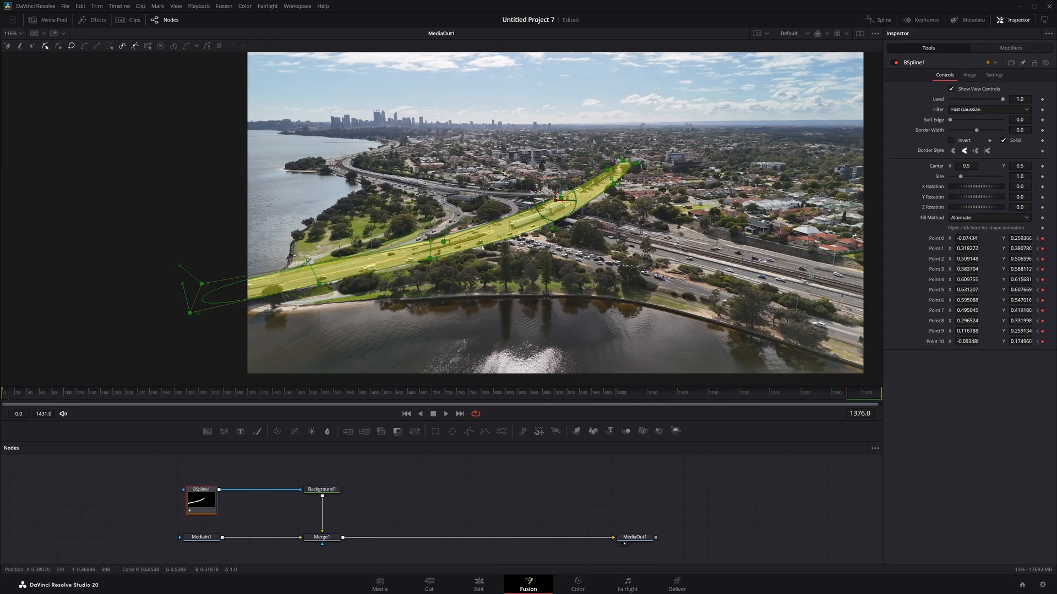
pyautogui.moveTo(492, 251)
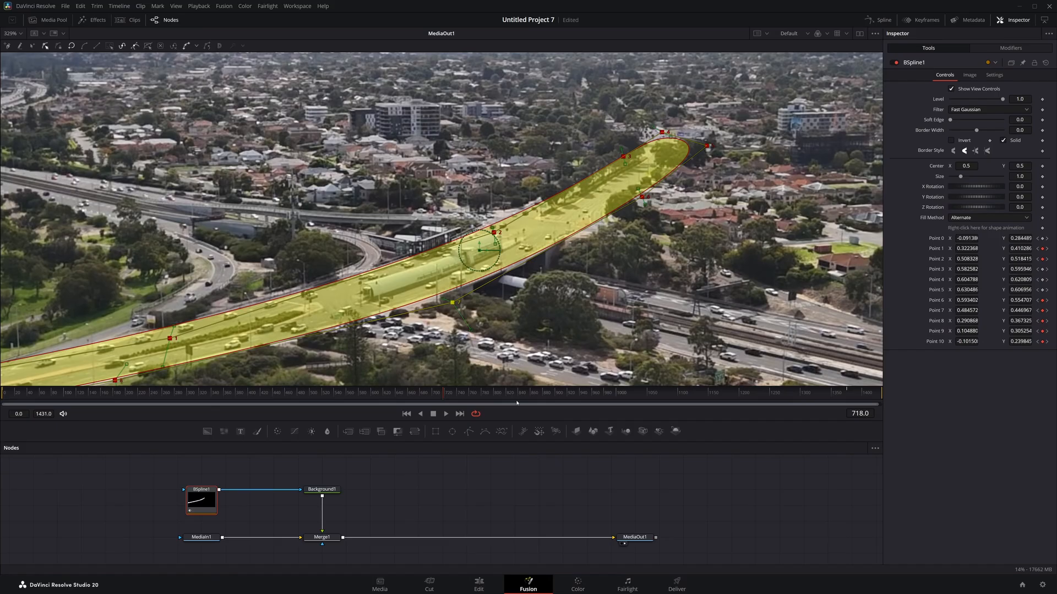
pyautogui.moveTo(37, 400)
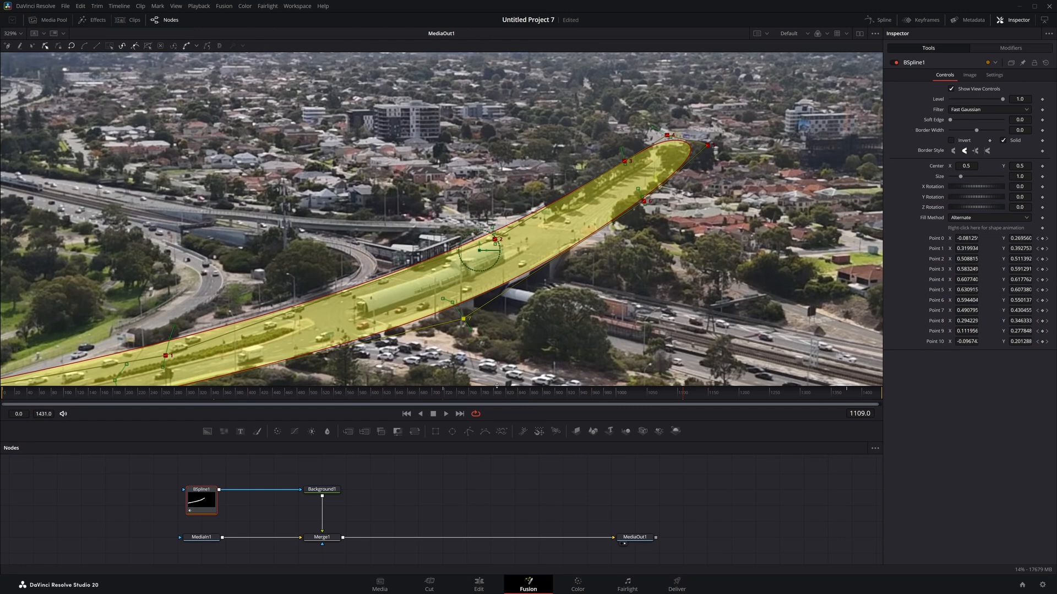
pyautogui.moveTo(500, 397)
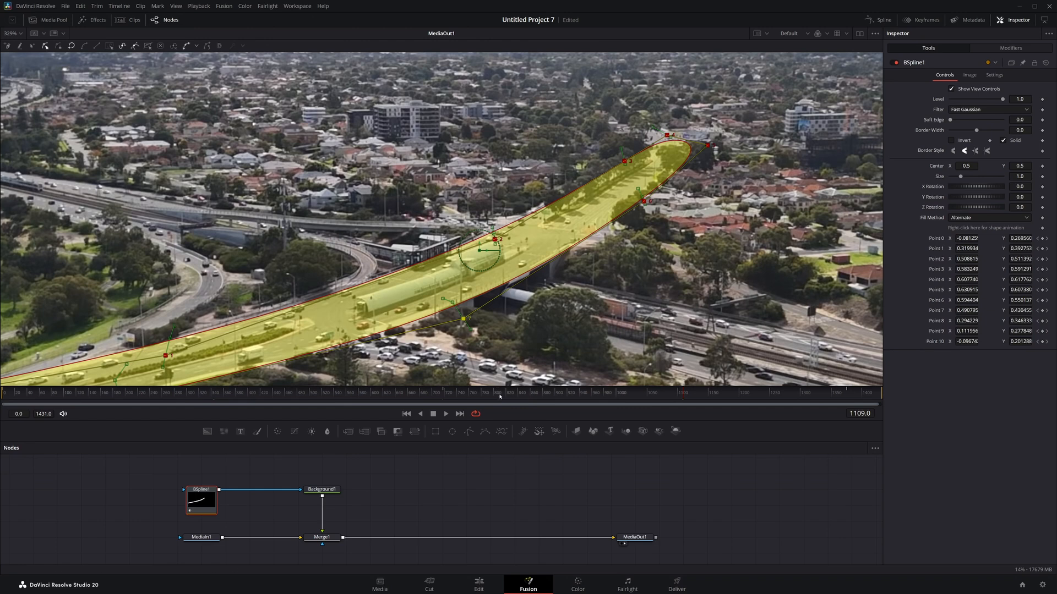
pyautogui.moveTo(518, 392)
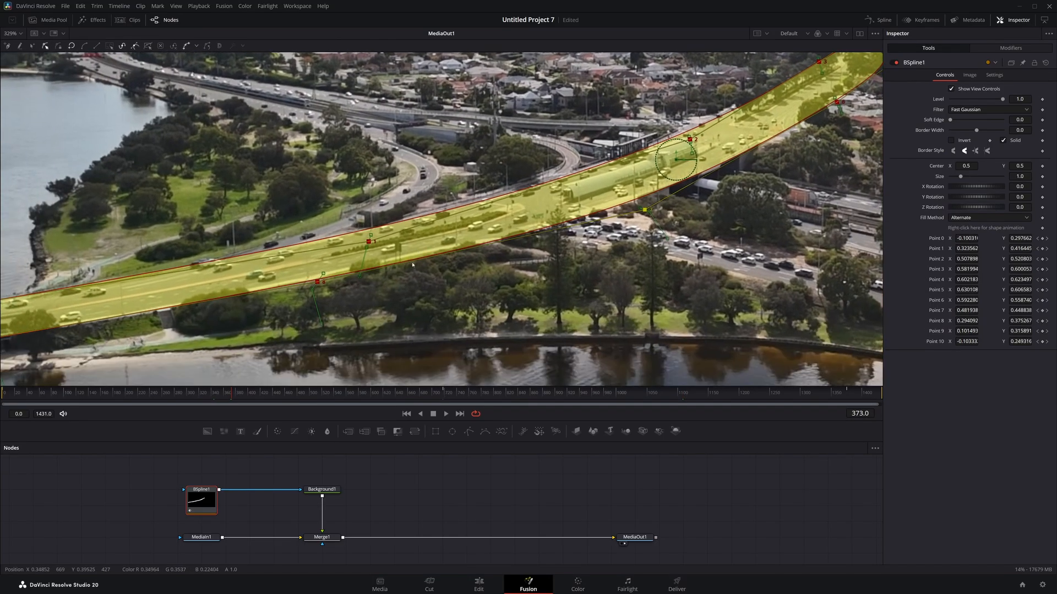
# - Realign the BSpline1 outline and left end point with the road edge at these frames
pyautogui.moveTo(370, 241); pyautogui.dragTo(370, 238)
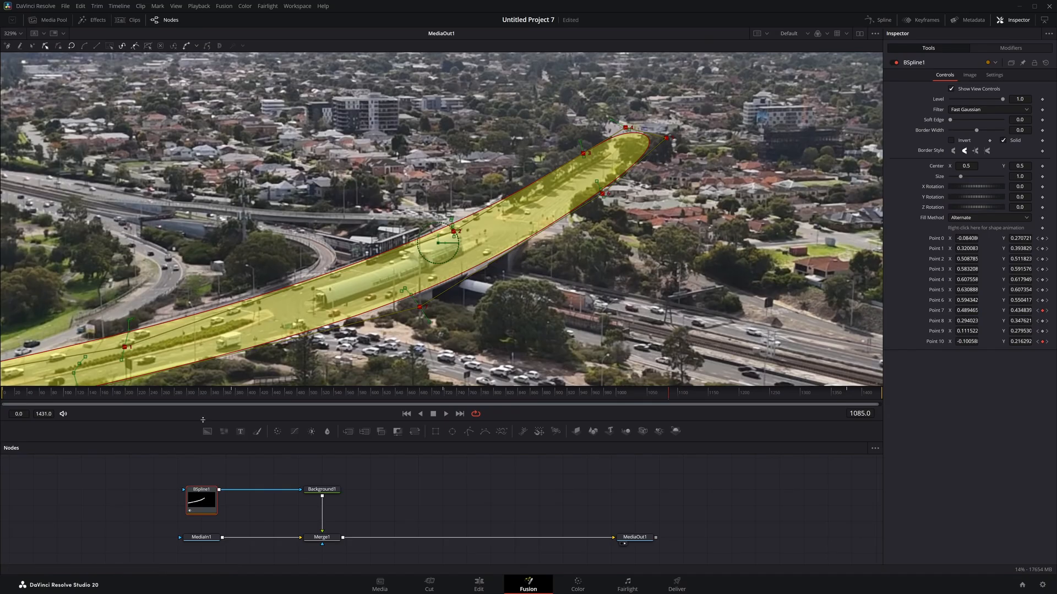
pyautogui.moveTo(683, 411)
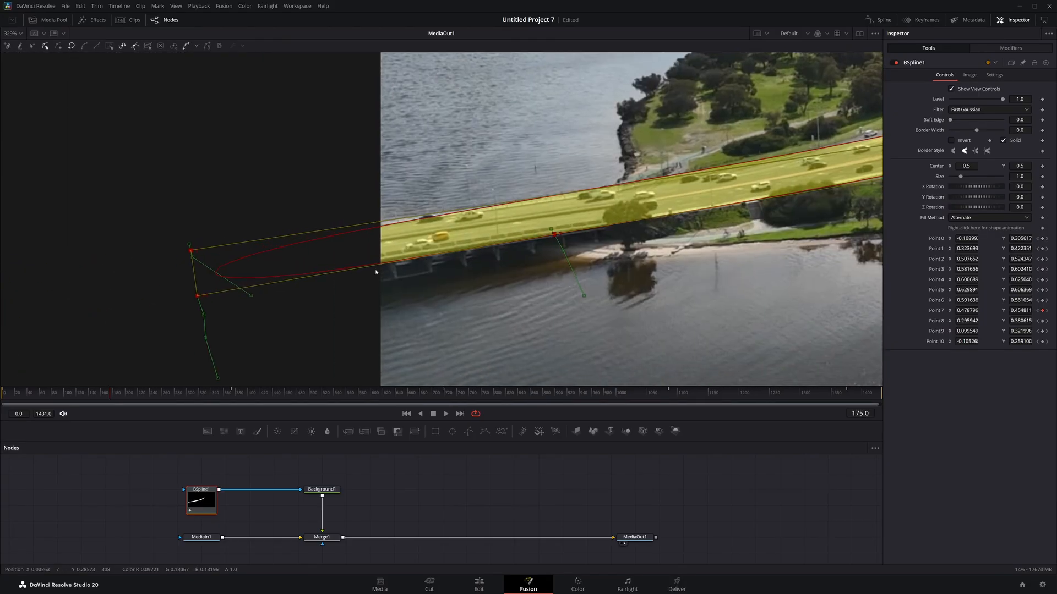
pyautogui.moveTo(193, 249); pyautogui.dragTo(191, 244)
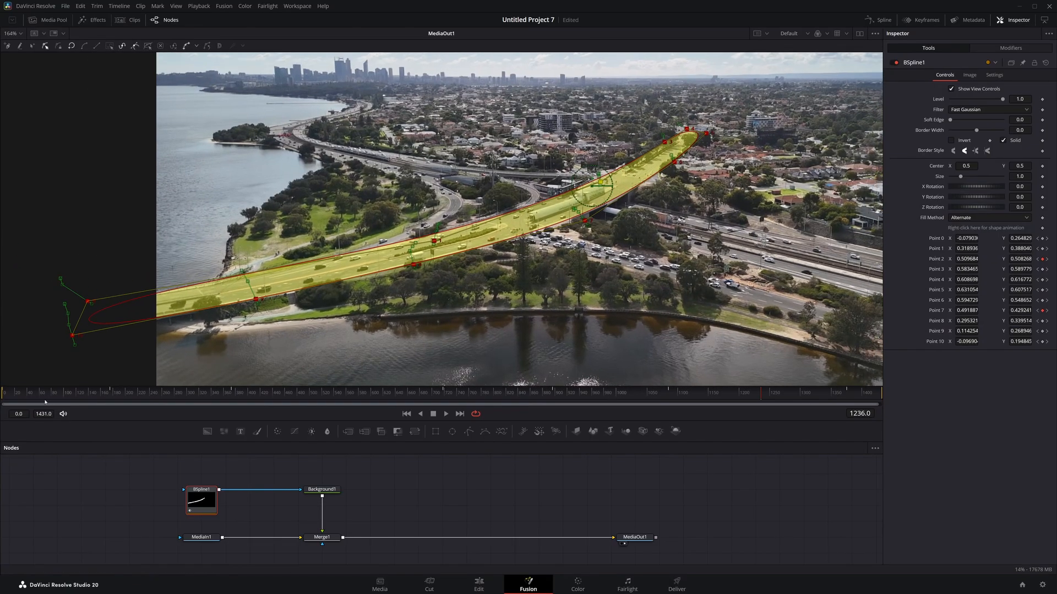
# - Jump across later frames and preview the highlight to check it stays on the road
pyautogui.click(153, 392)
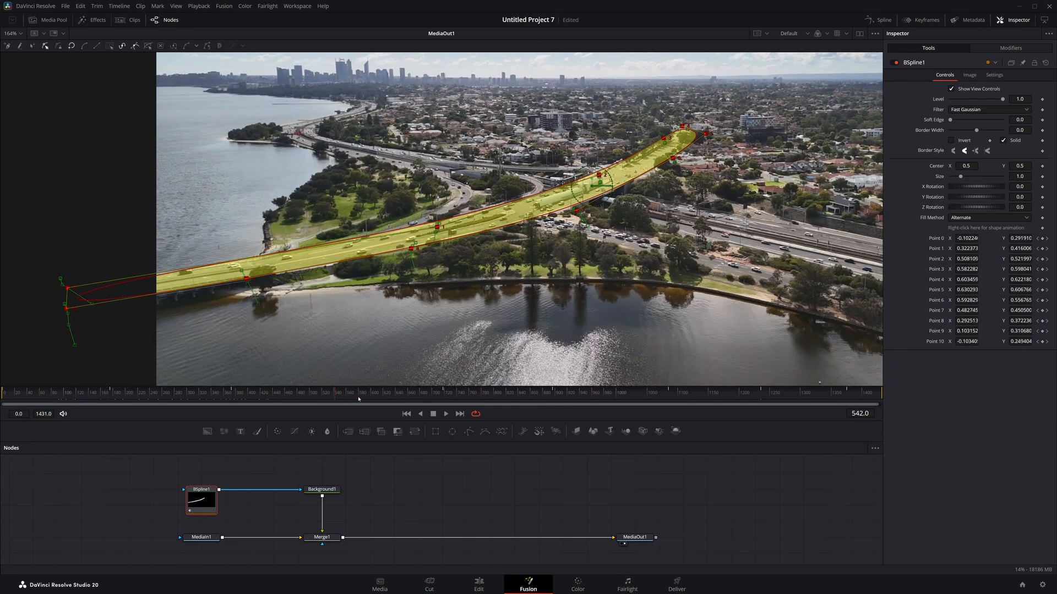
pyautogui.click(545, 393)
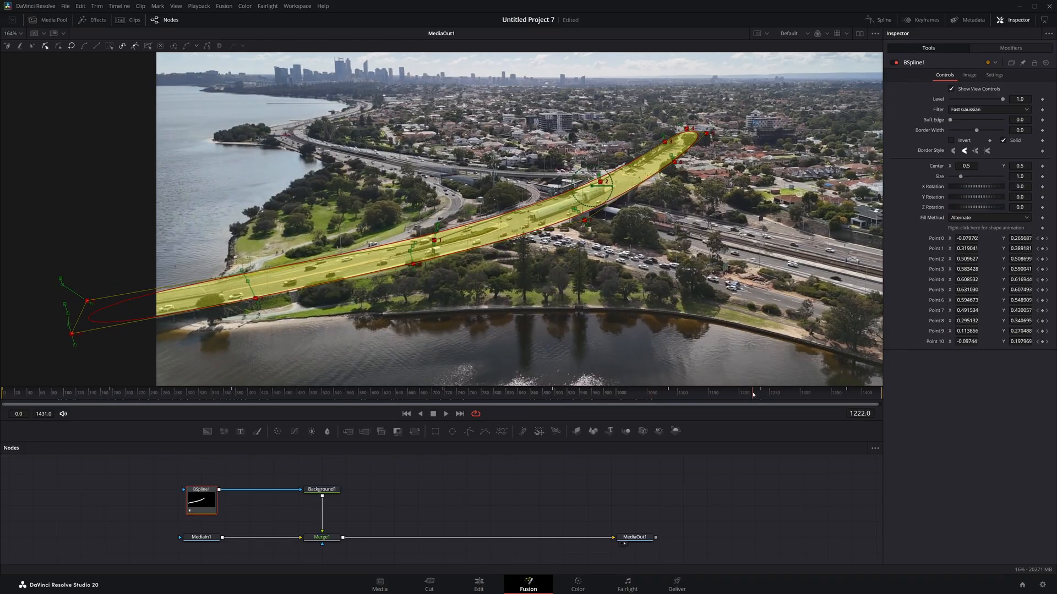
pyautogui.moveTo(752, 392); pyautogui.dragTo(837, 392)
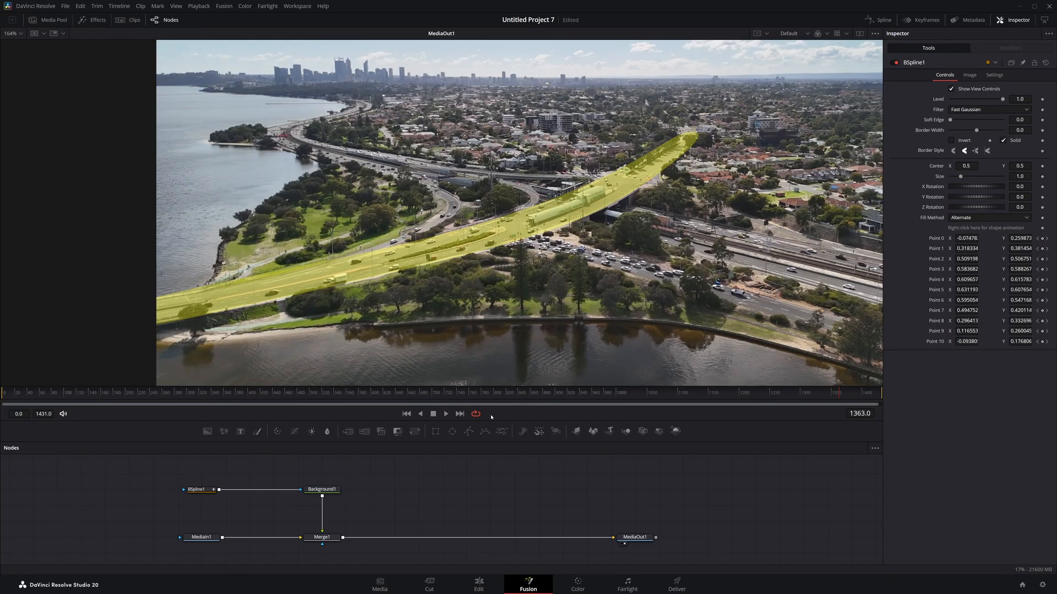
# - Reposition a BSpline1 point on the road edge and attach a Track Point modifier to it
pyautogui.click(196, 488)
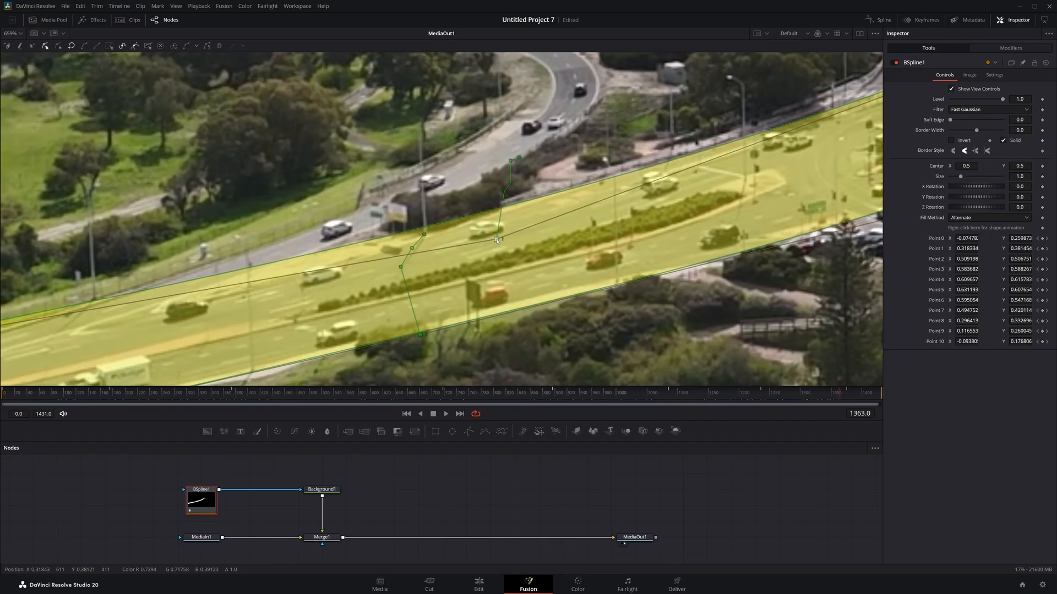
pyautogui.click(496, 239)
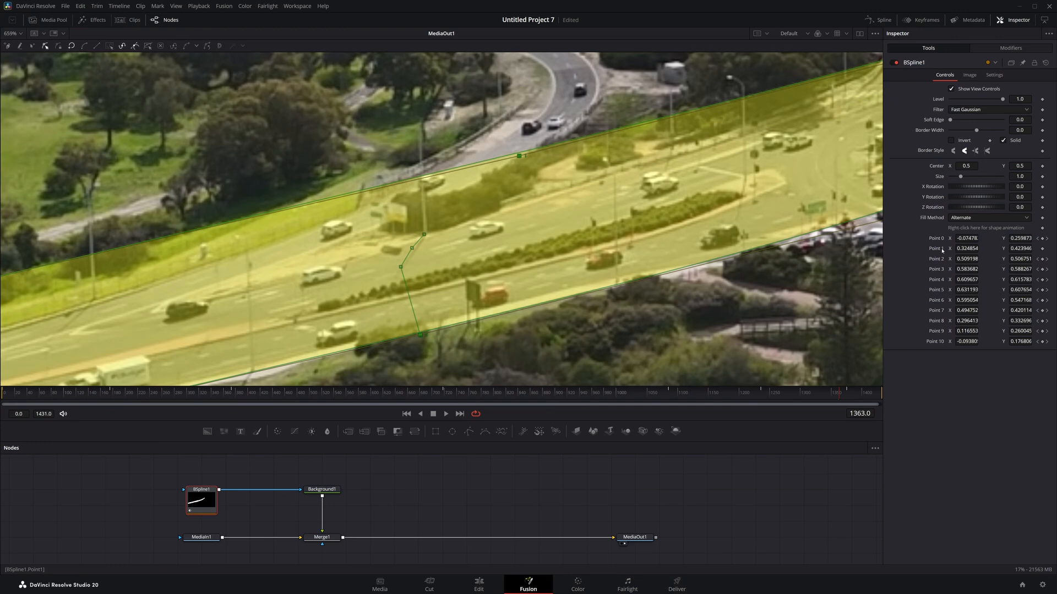
pyautogui.rightClick(967, 248)
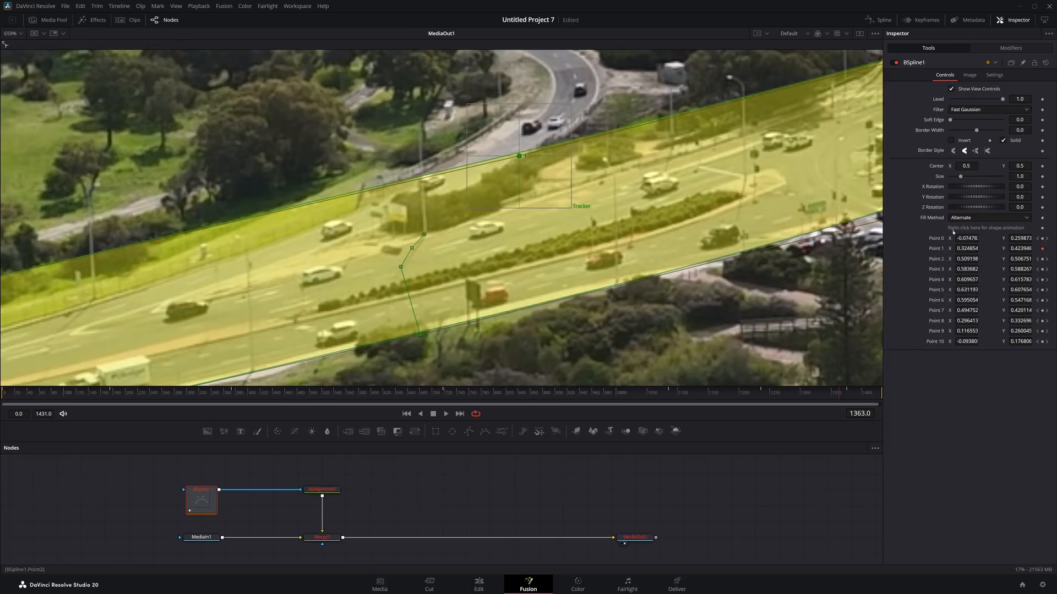
pyautogui.click(1011, 48)
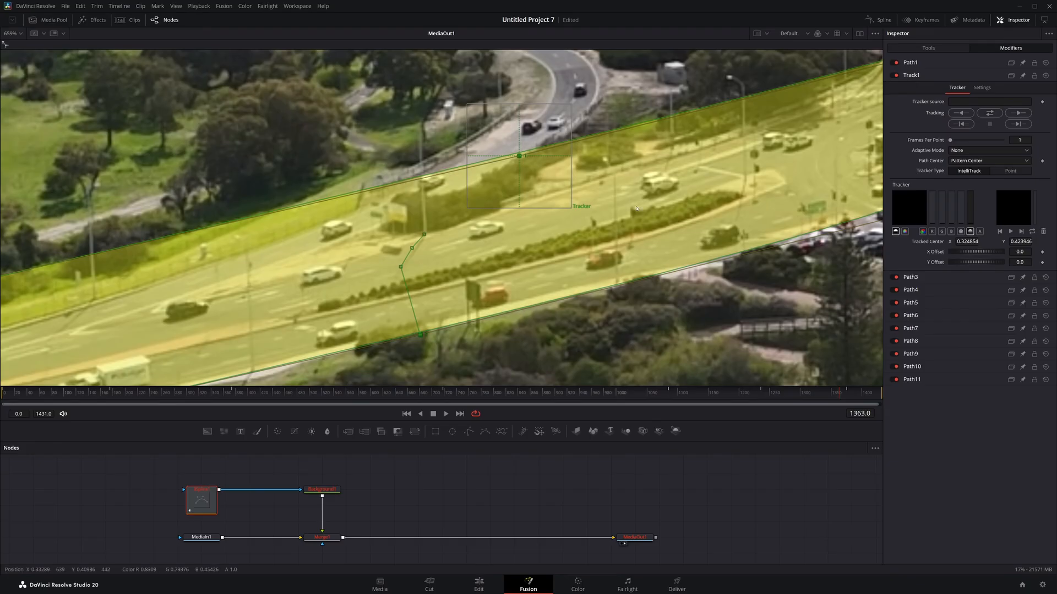
# - Set the tracker to Point type with MediaIn1 (the drone clip) as its tracking source
pyautogui.click(1011, 171)
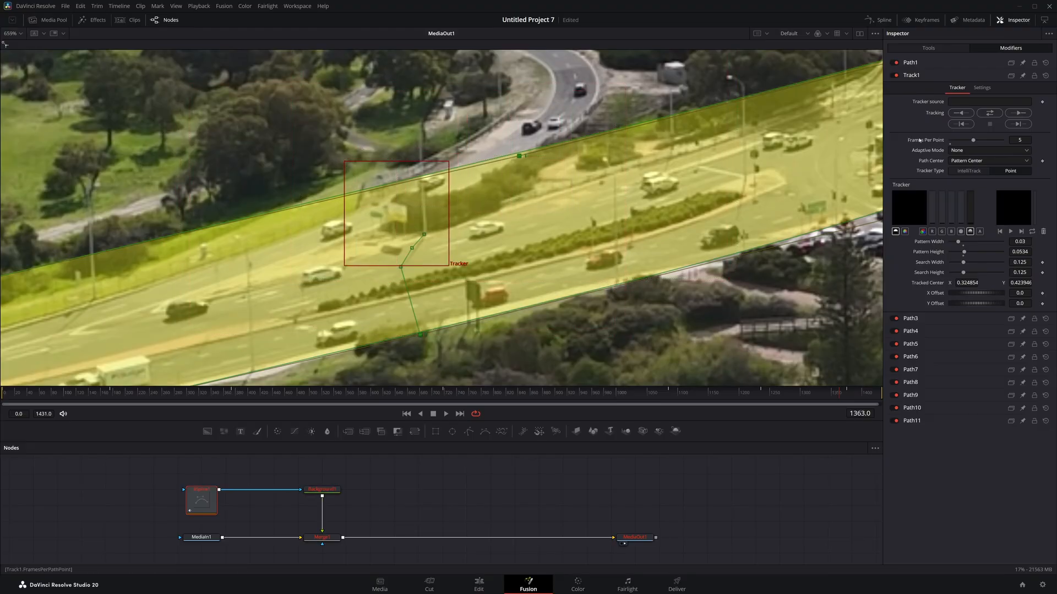
pyautogui.click(984, 101)
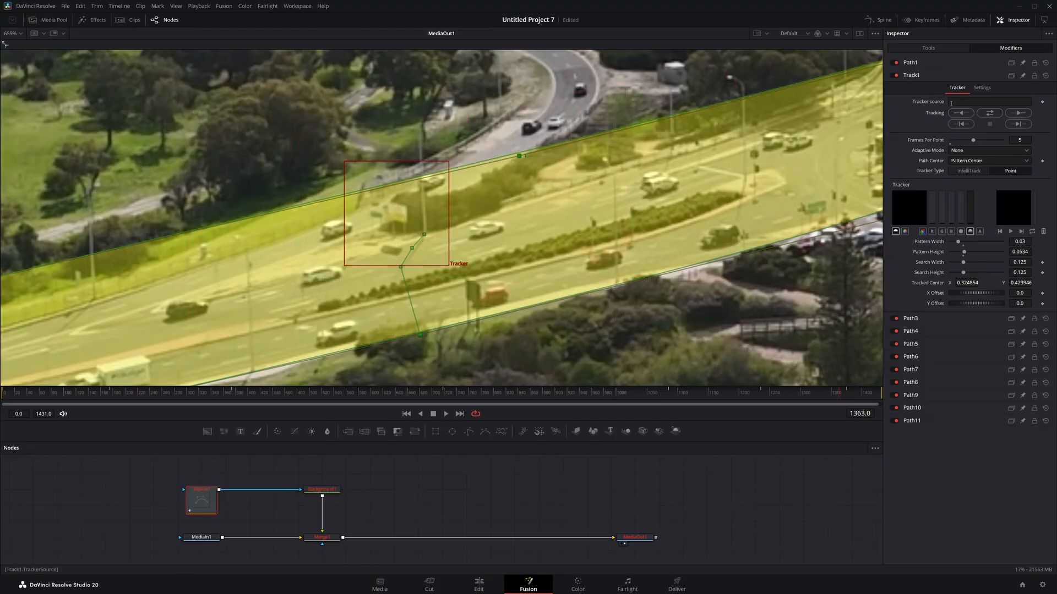
pyautogui.click(200, 537)
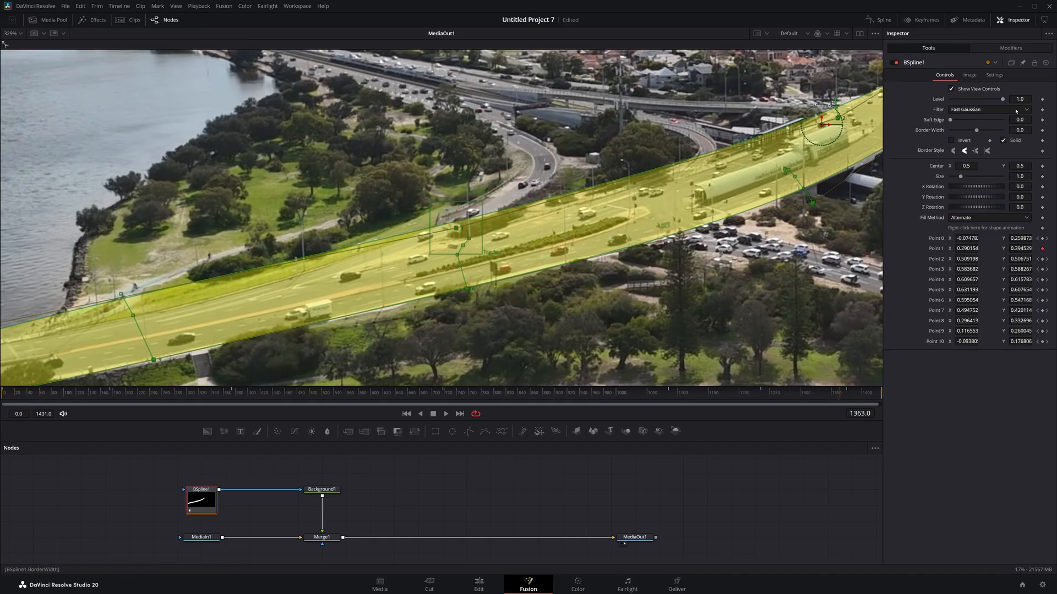
# - Track the point forward through the clip in Point mode and check the result on another frame
pyautogui.click(1009, 48)
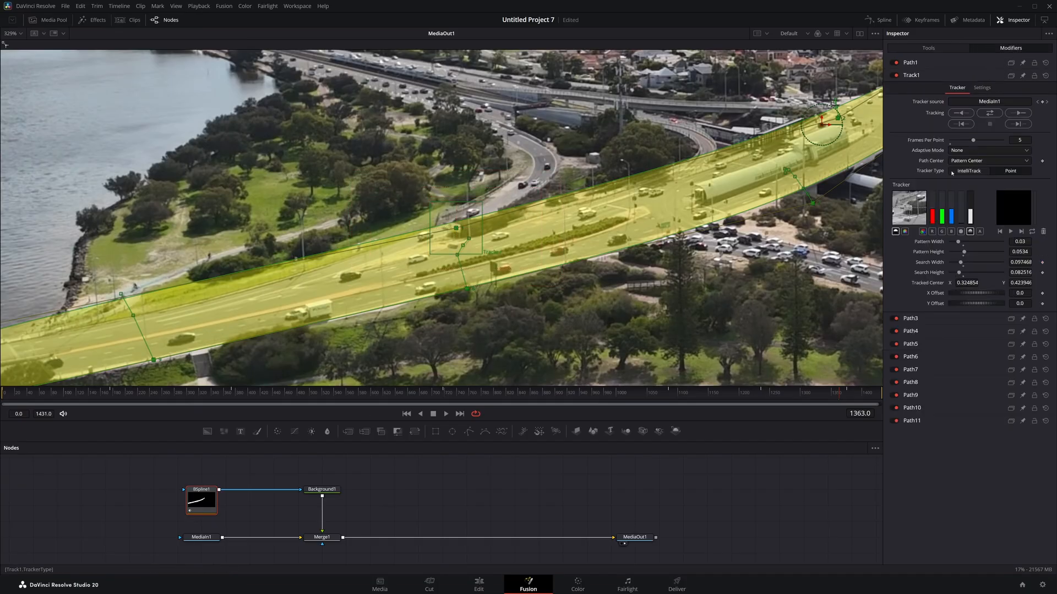
pyautogui.click(1009, 170)
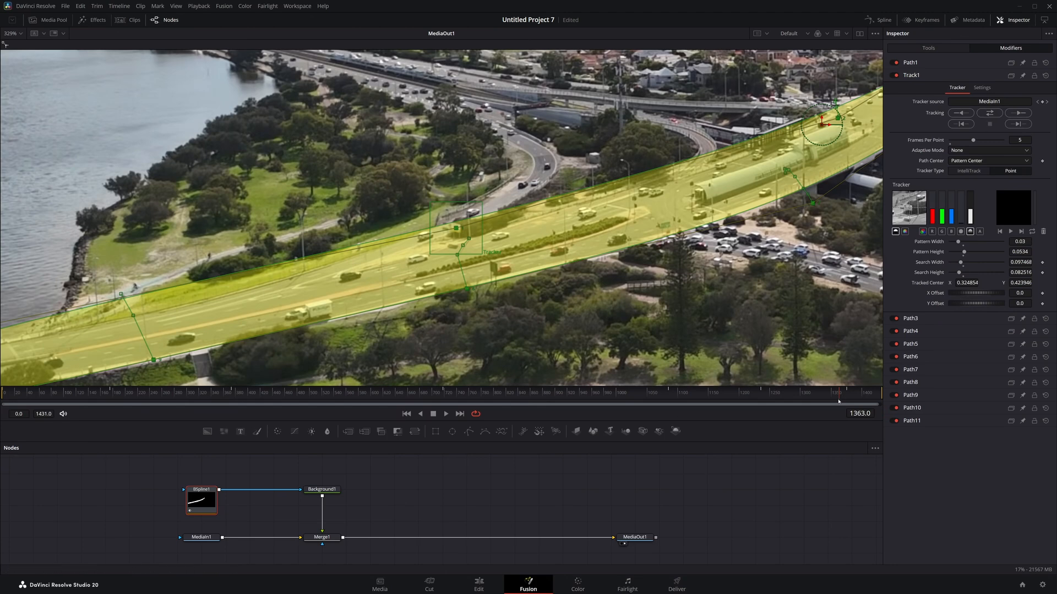
pyautogui.click(960, 113)
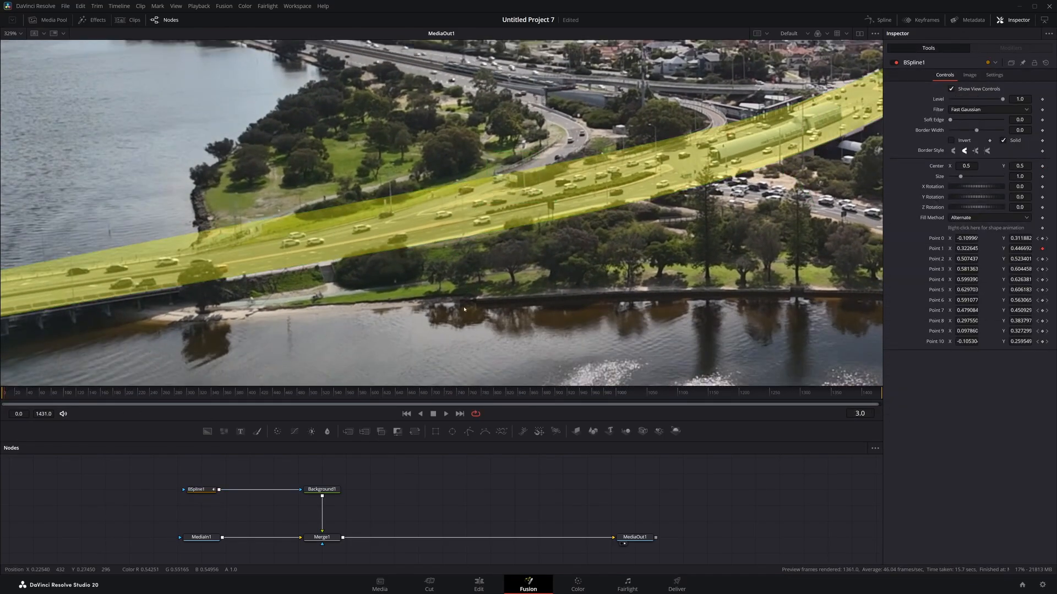
pyautogui.click(200, 489)
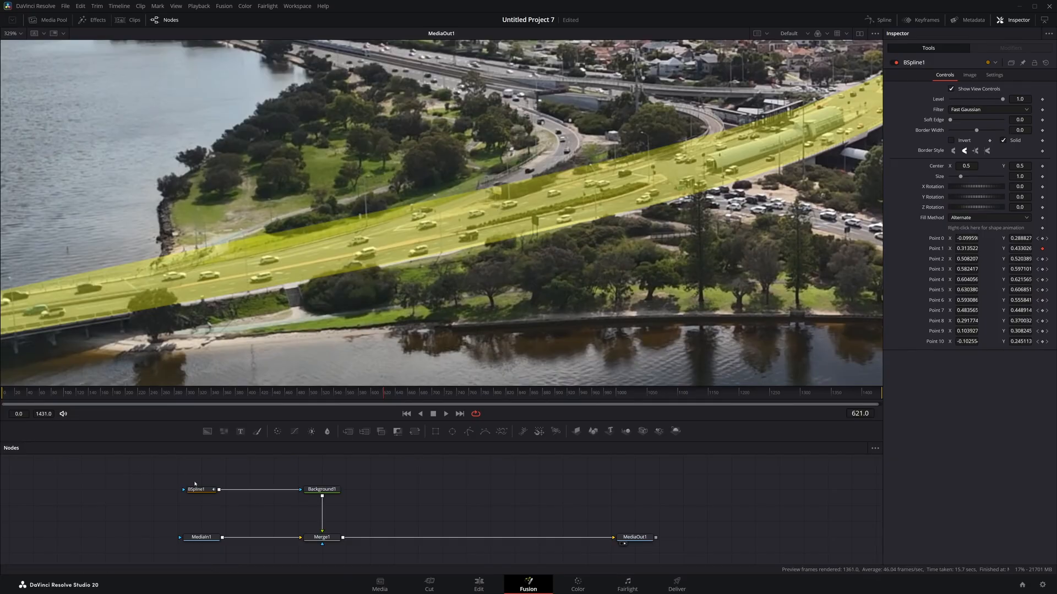
pyautogui.click(199, 489)
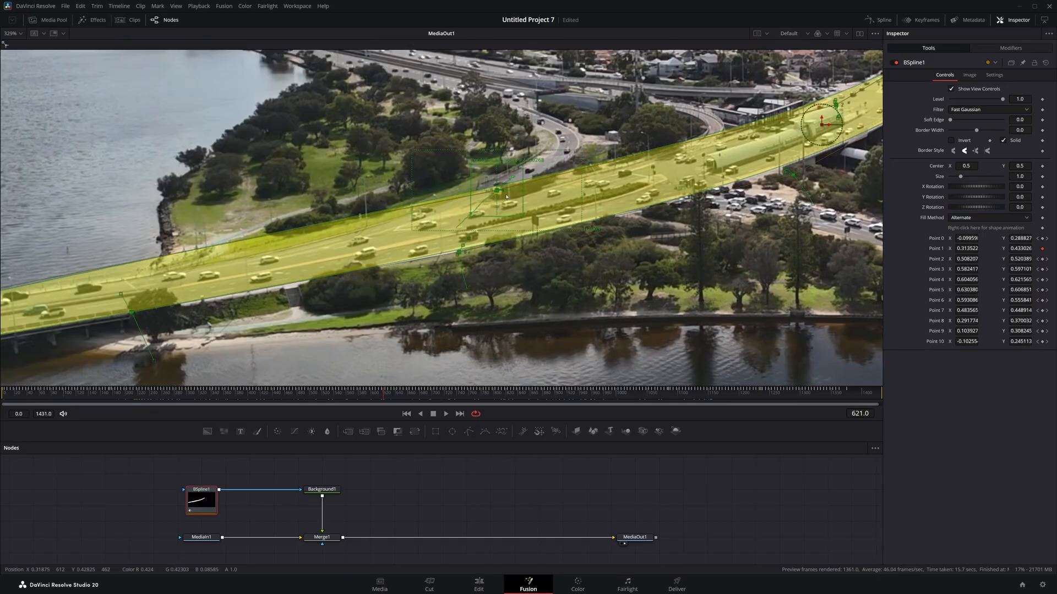
pyautogui.click(1009, 48)
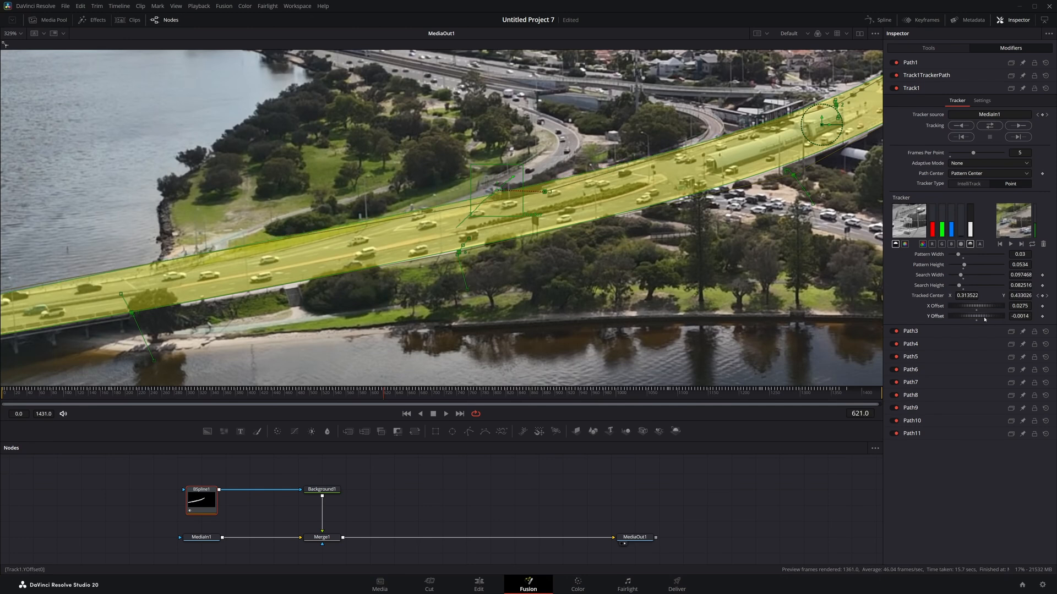
pyautogui.moveTo(977, 311); pyautogui.dragTo(976, 320)
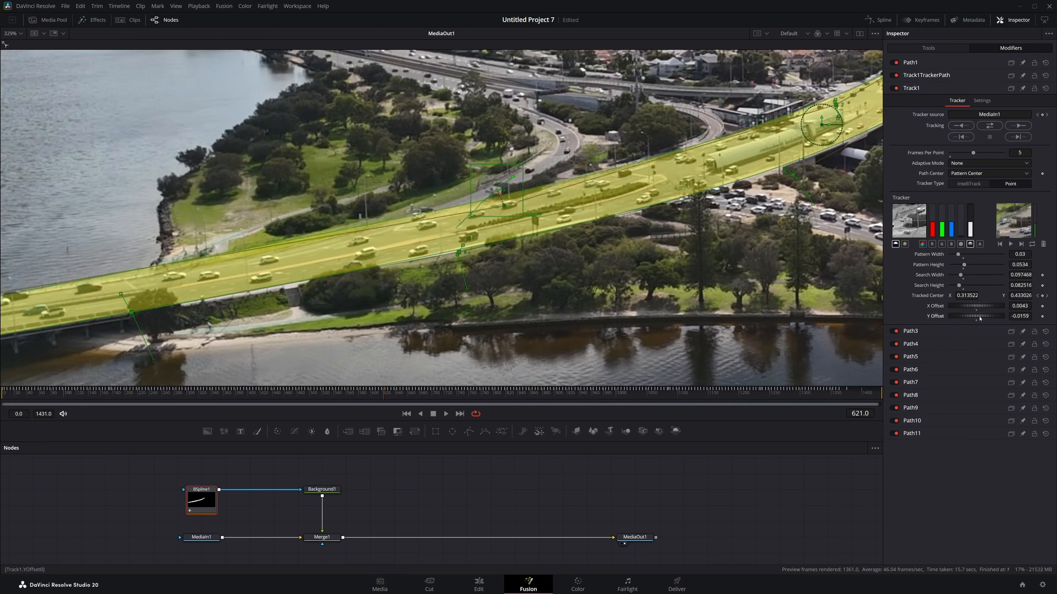
pyautogui.moveTo(978, 316); pyautogui.dragTo(974, 316)
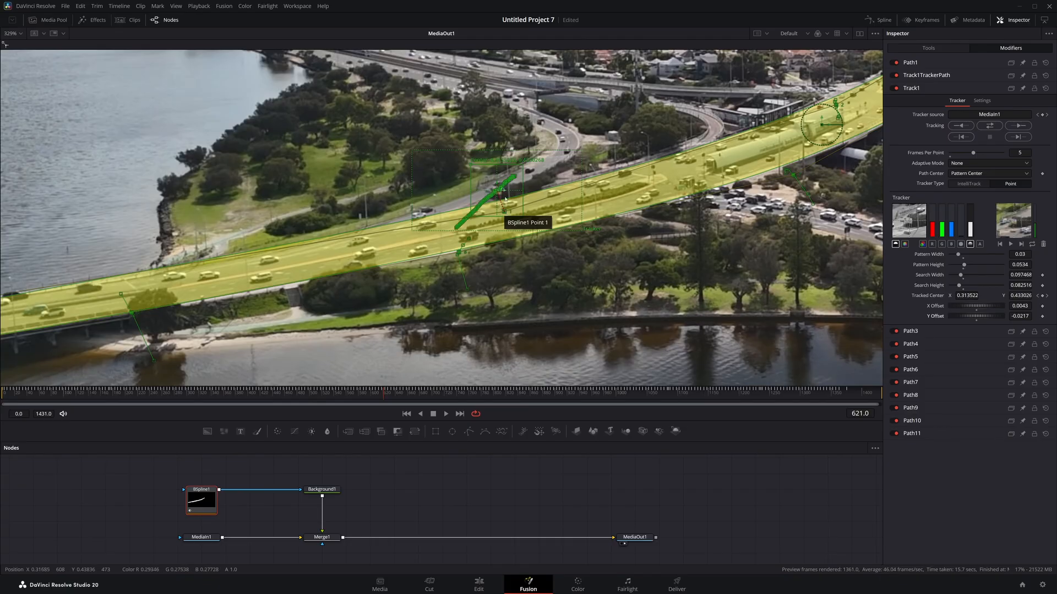
pyautogui.click(201, 501)
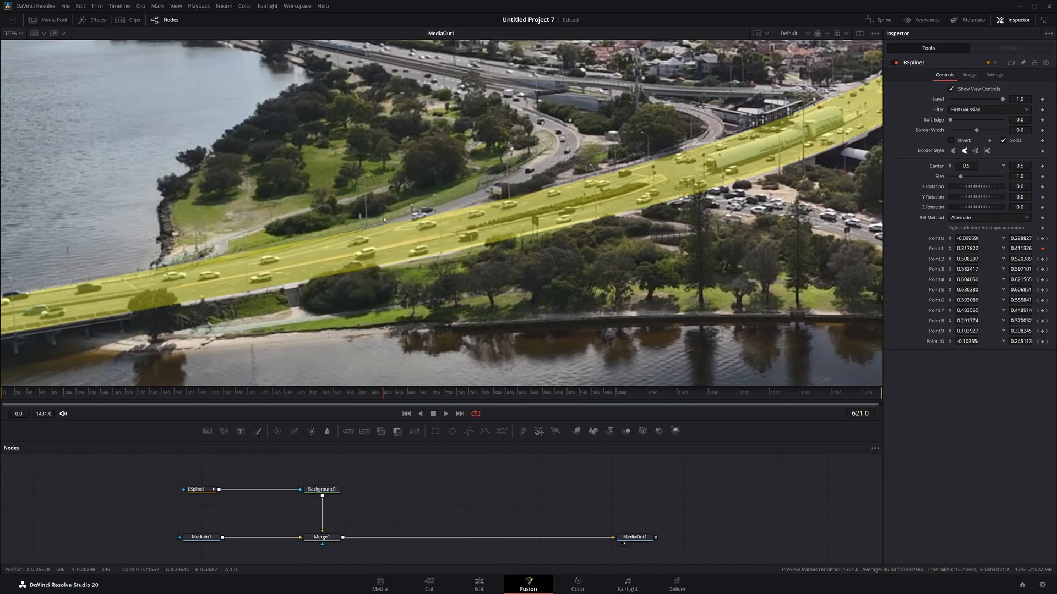
pyautogui.moveTo(357, 312)
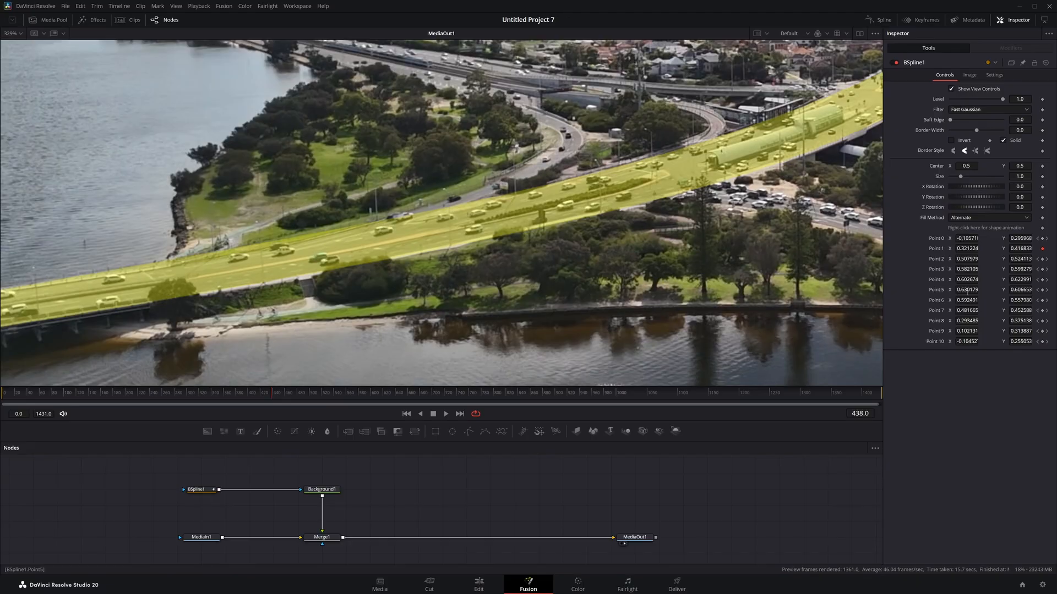
pyautogui.moveTo(662, 380)
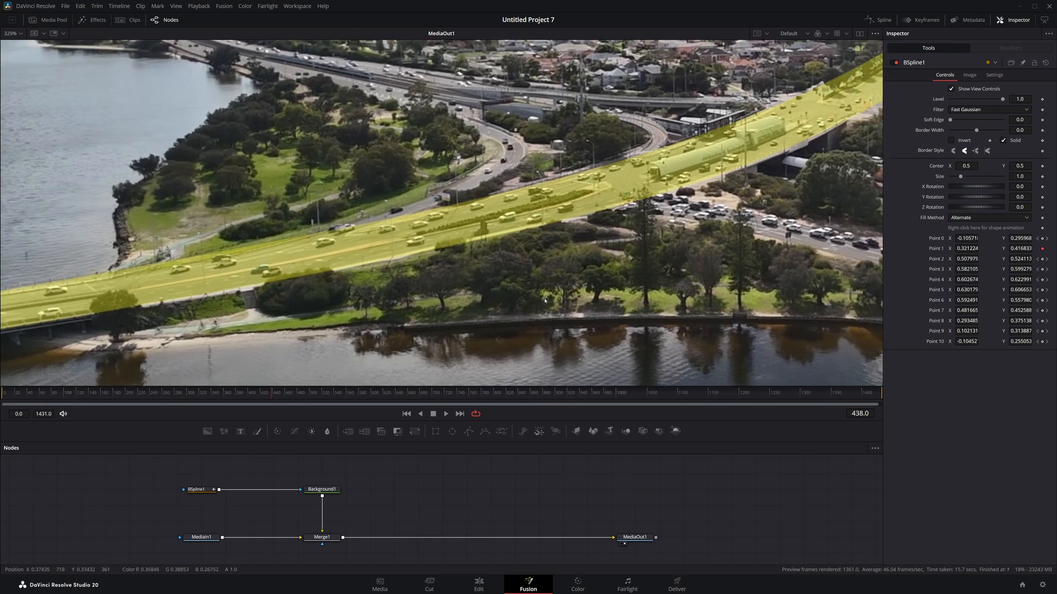
pyautogui.moveTo(544, 301); pyautogui.dragTo(488, 255)
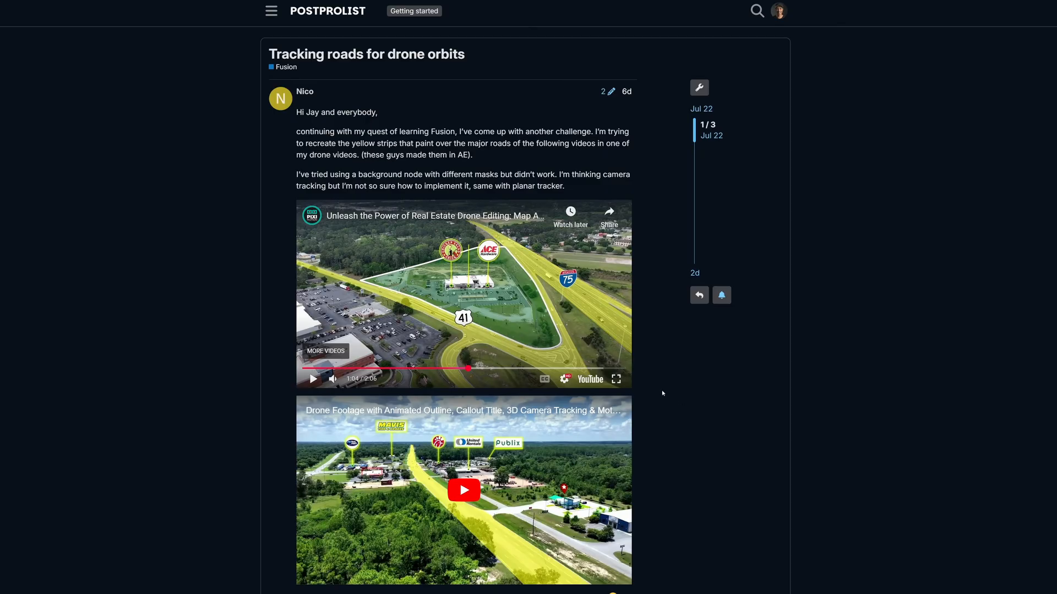
# - View the 'Tracking roads for drone orbits' forum post with its example videos
pyautogui.click(614, 378)
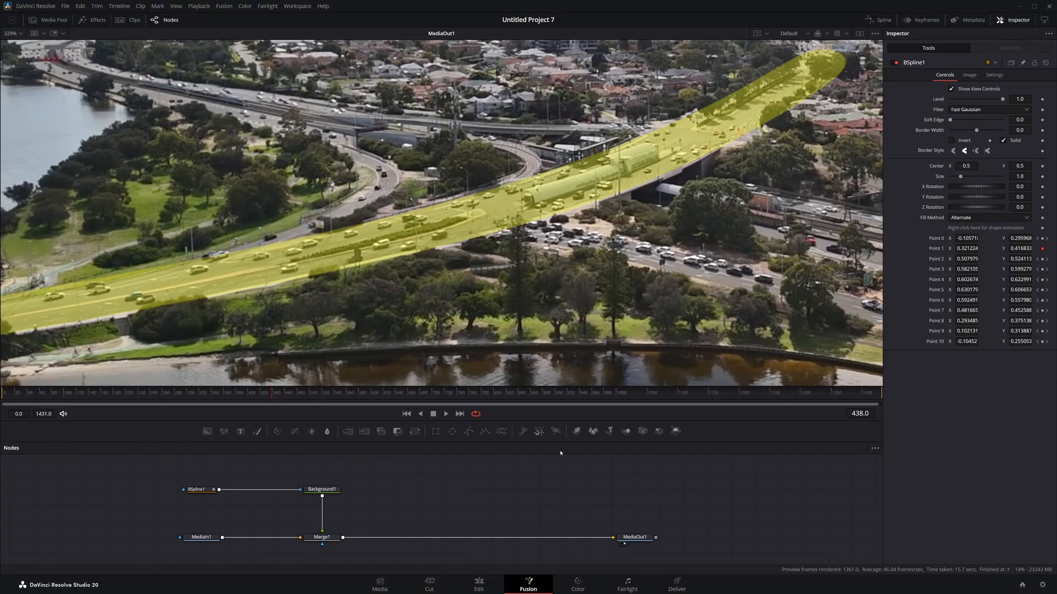
pyautogui.moveTo(582, 180)
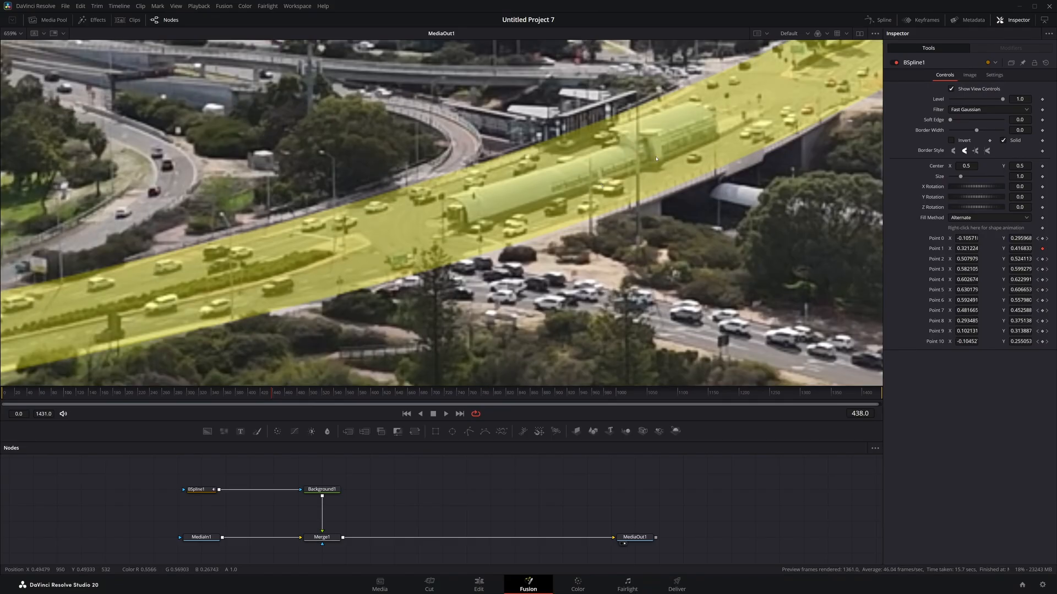
pyautogui.moveTo(594, 154)
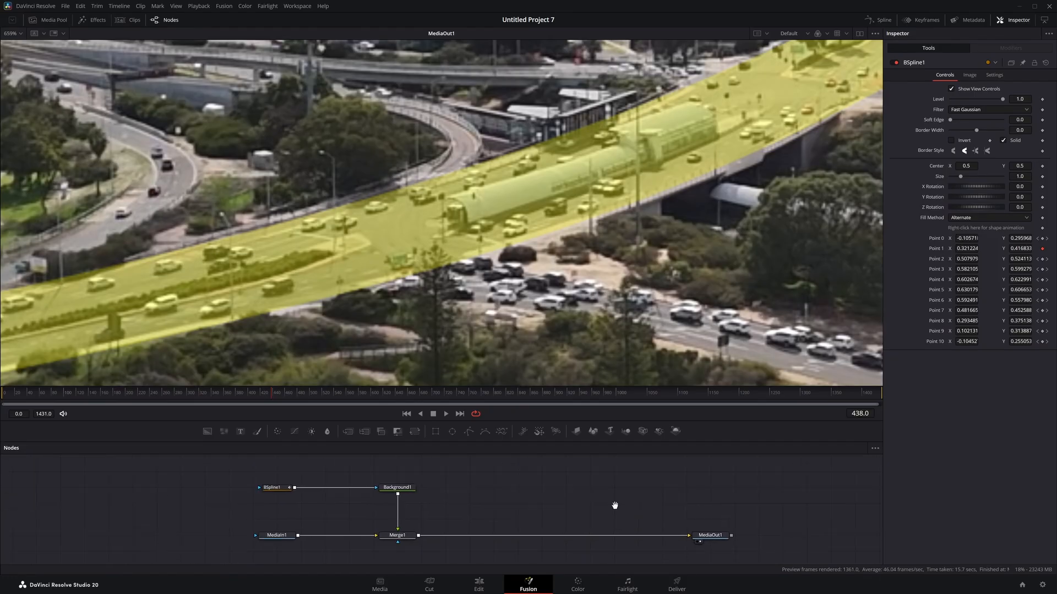
# - Add a Polygon node after BSpline1 drawn around the train, with Paint Mode set to Subtract
pyautogui.click(272, 487)
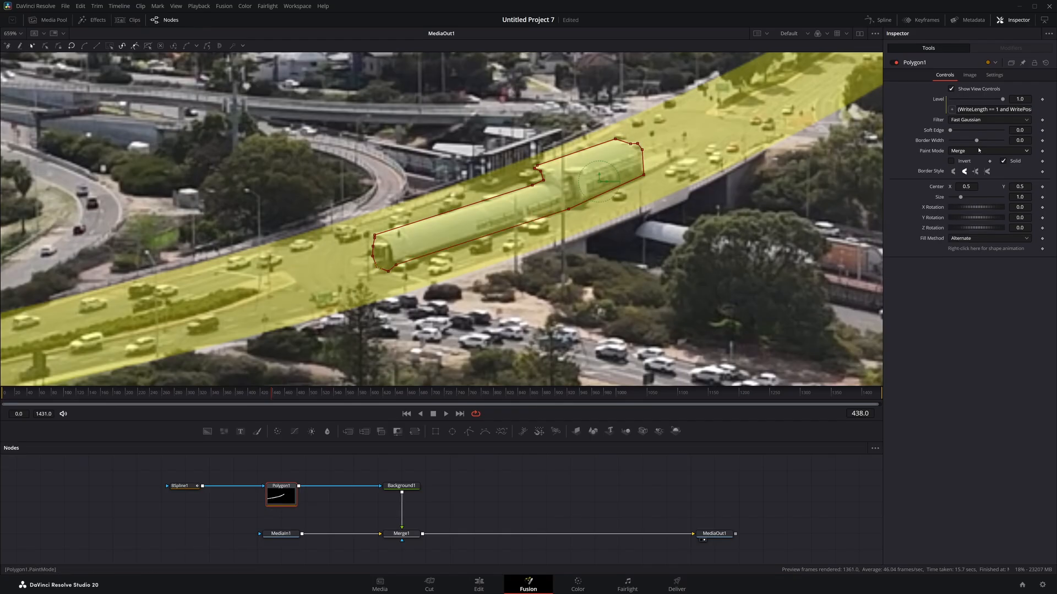
pyautogui.click(989, 150)
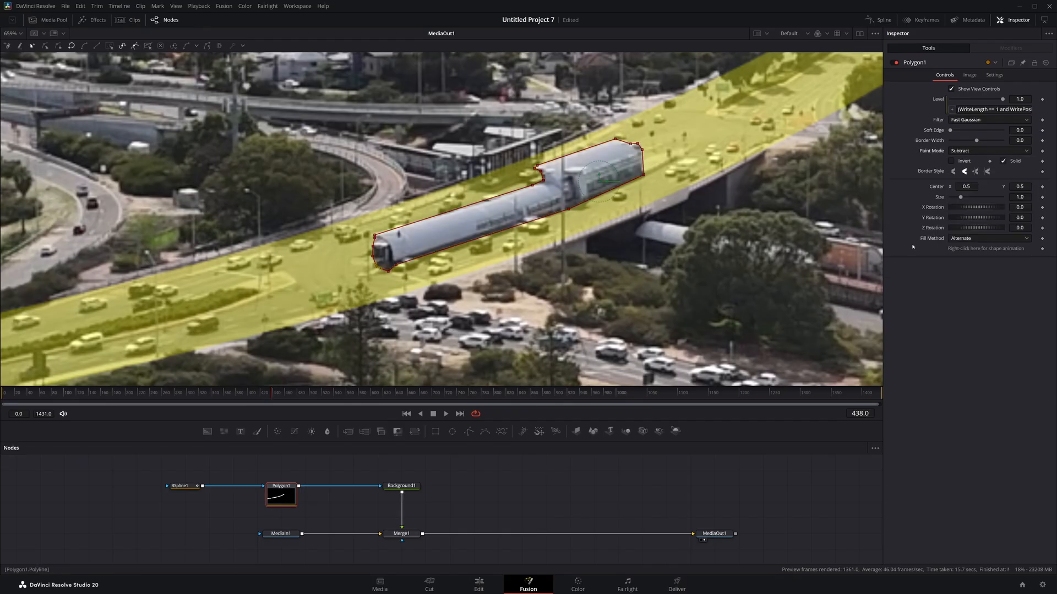
pyautogui.scroll(-3)
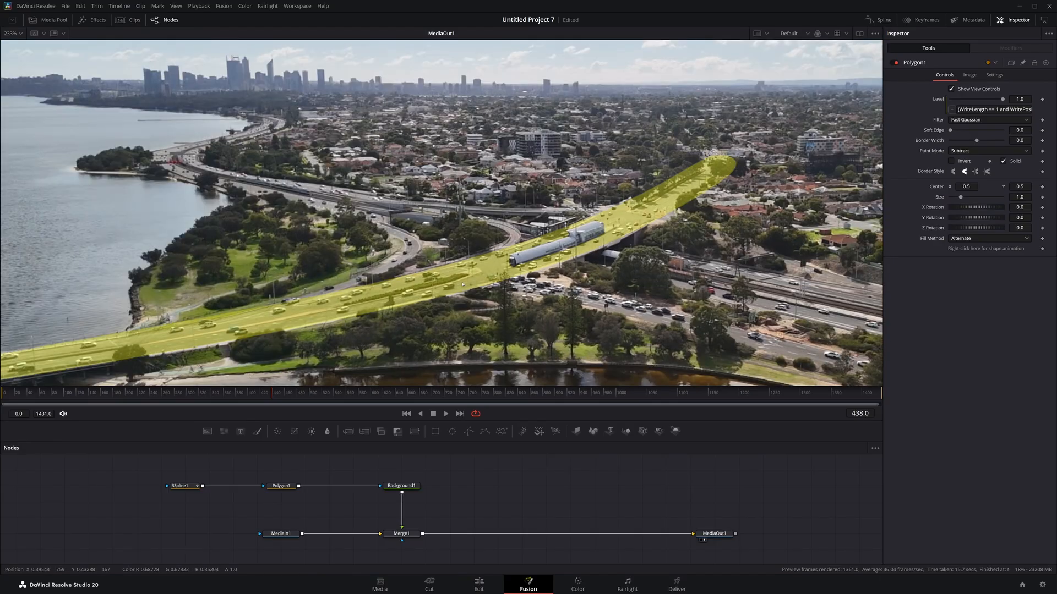
pyautogui.moveTo(553, 252)
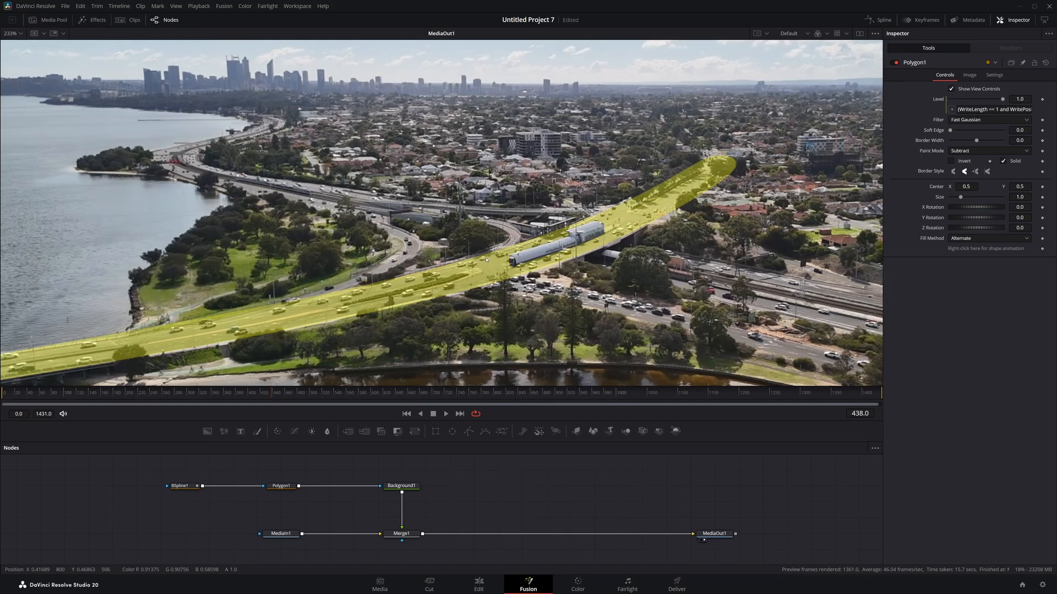
pyautogui.click(179, 485)
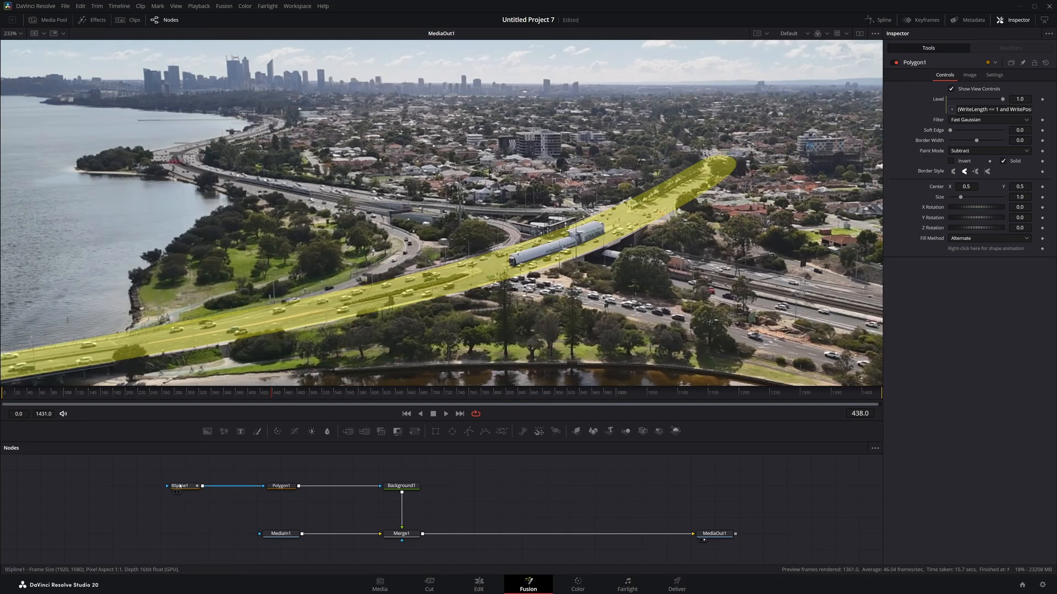
# - Swap Polygon1 for a Magic Mask node fed by MediaIn1 to isolate the train structure
pyautogui.click(179, 486)
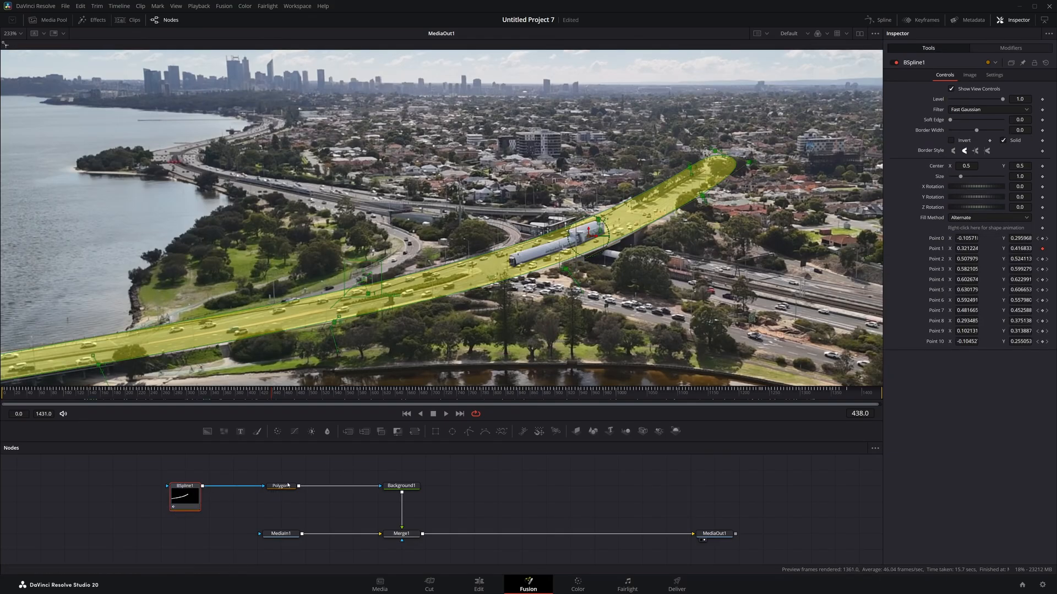
pyautogui.click(281, 496)
pyautogui.write('magic')
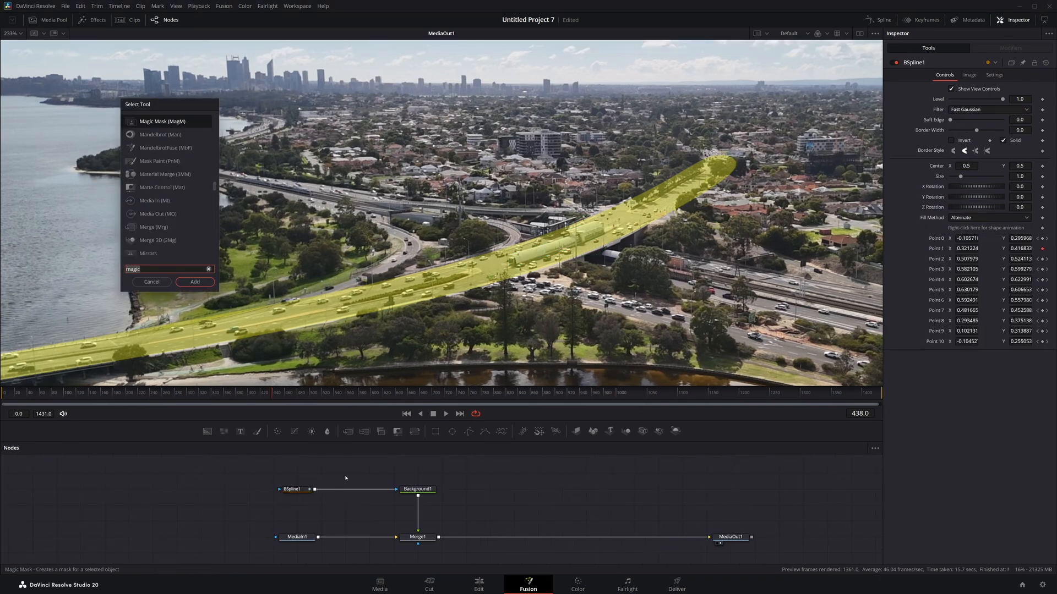
pyautogui.click(194, 281)
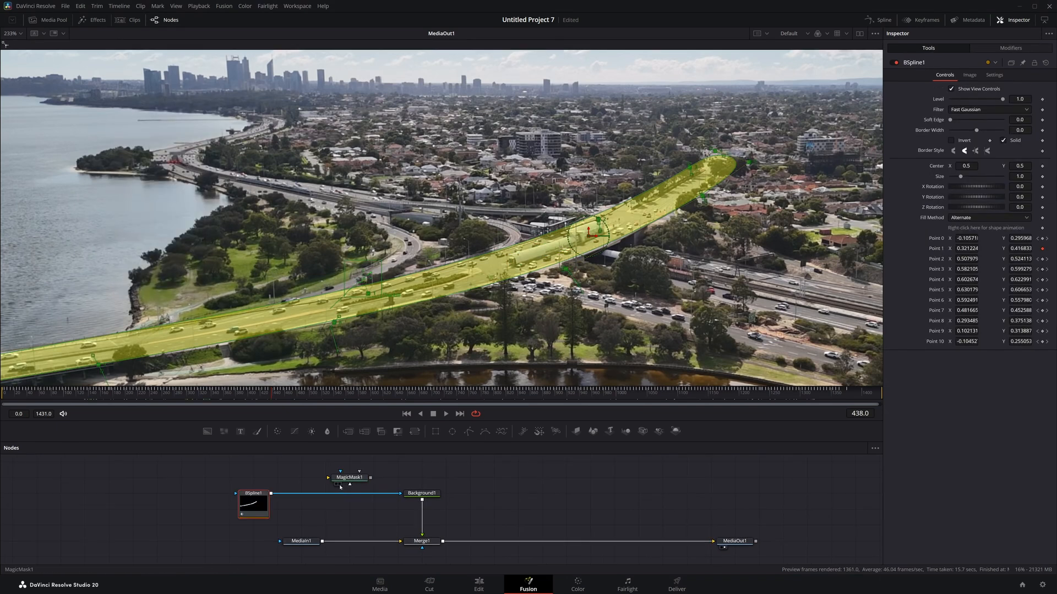
pyautogui.click(349, 489)
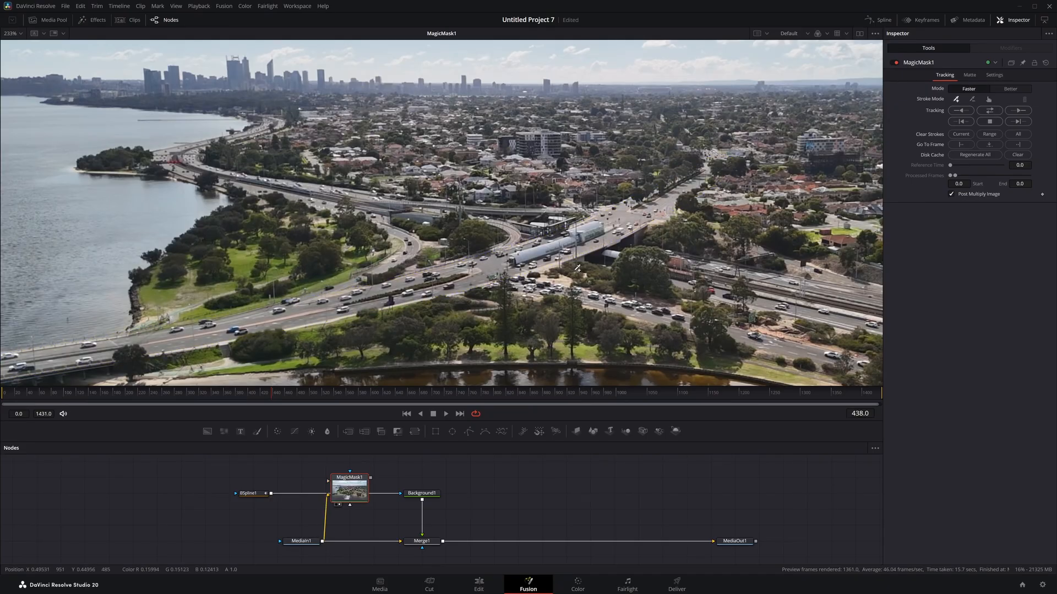
pyautogui.moveTo(518, 254)
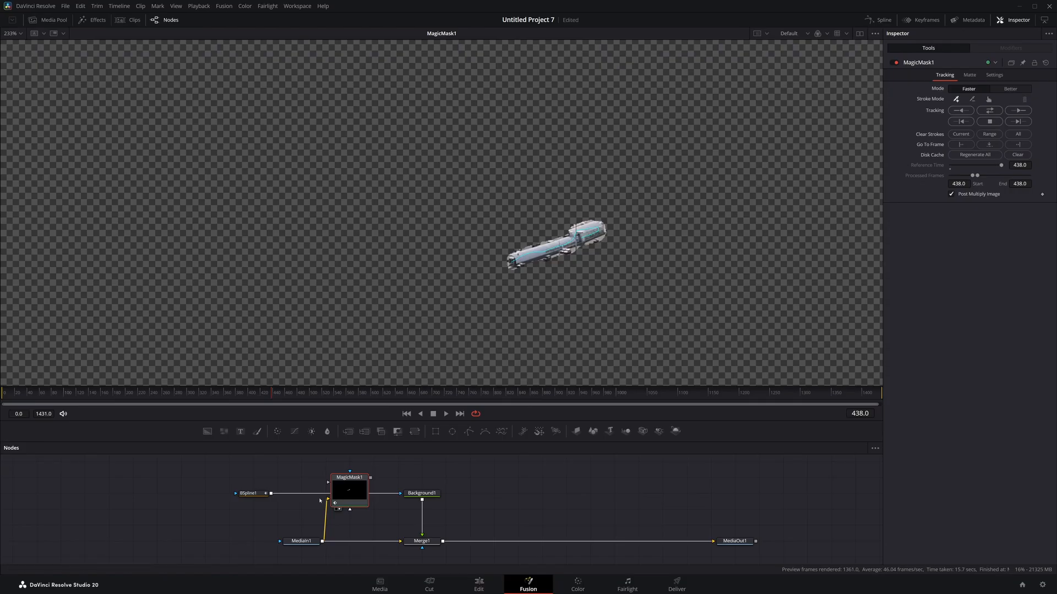
# - Connect BSpline1's road shape into MagicMask1 as its garbage matte
pyautogui.click(206, 493)
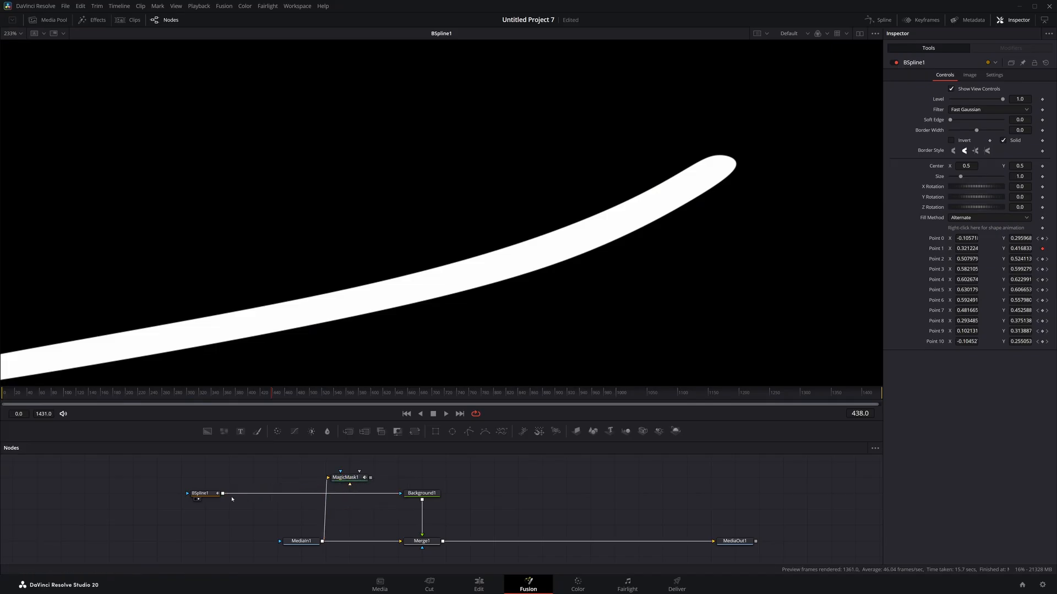
pyautogui.click(346, 476)
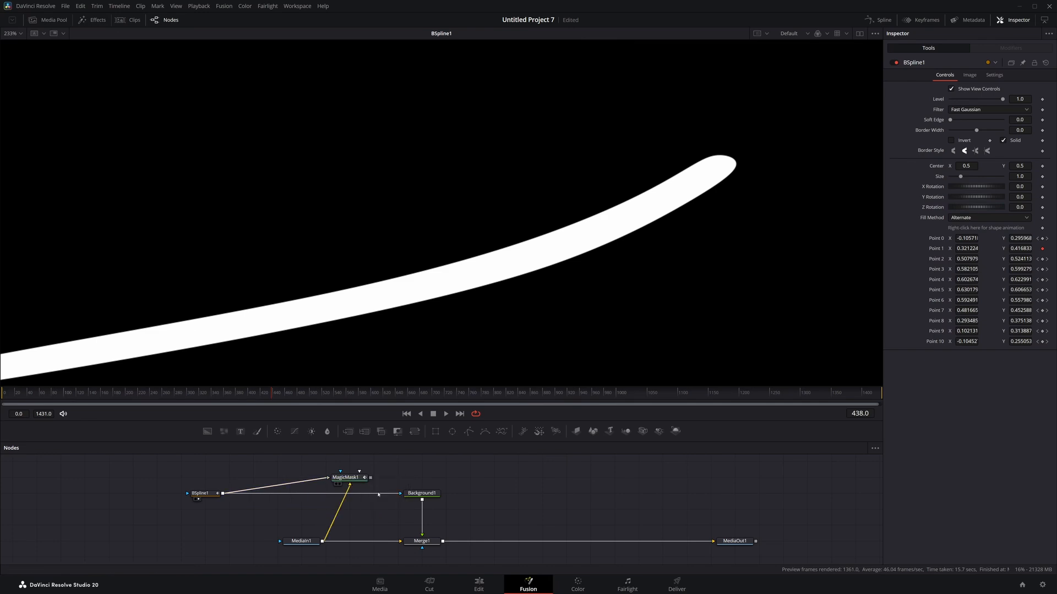
pyautogui.click(349, 477)
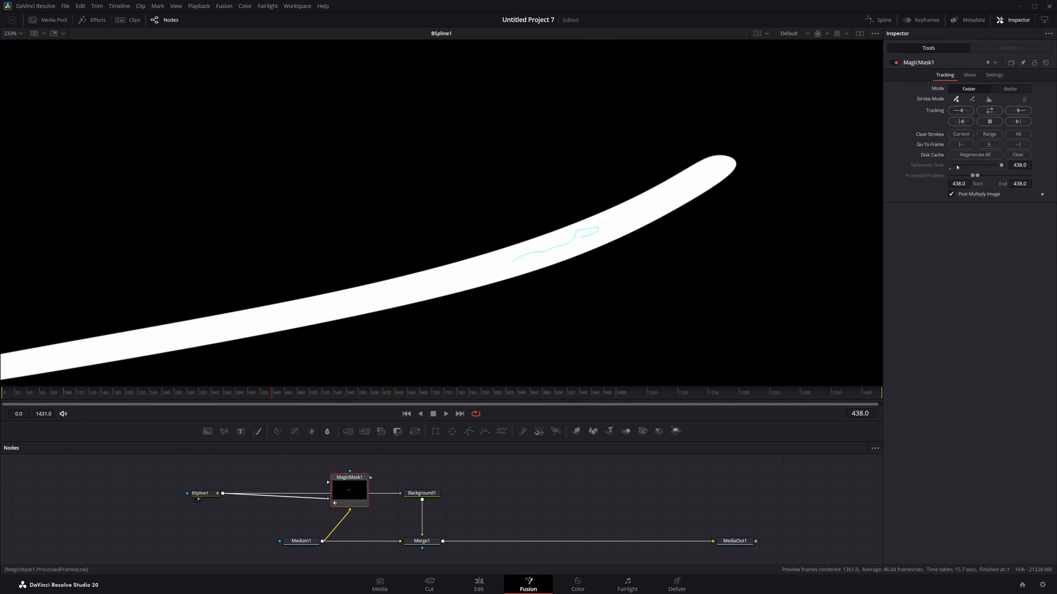
# - Enable Garbage Matte Invert and Invert Matte so the train stays untinted
pyautogui.click(969, 74)
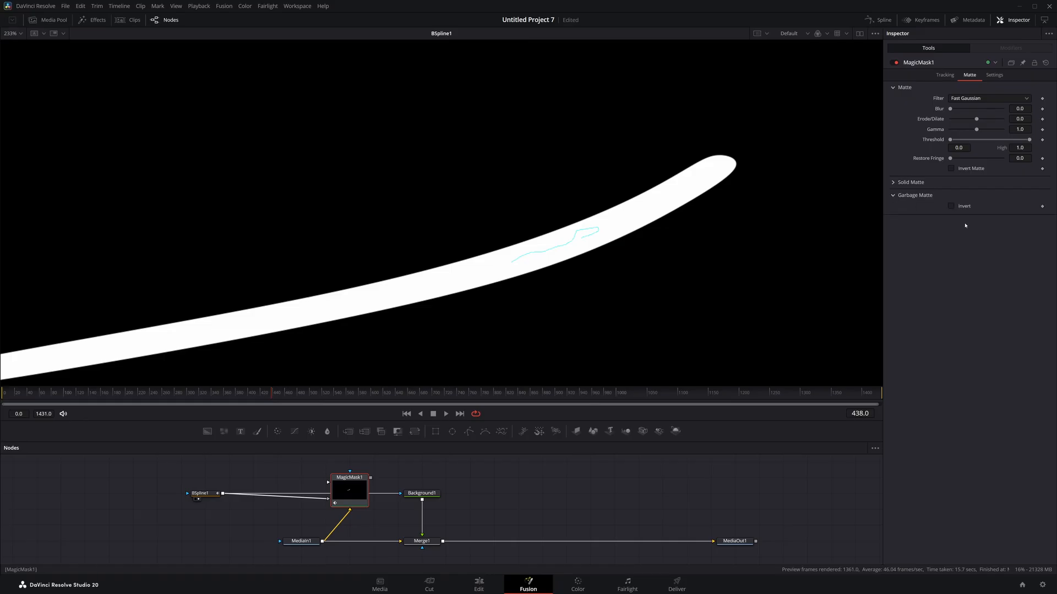
pyautogui.click(951, 205)
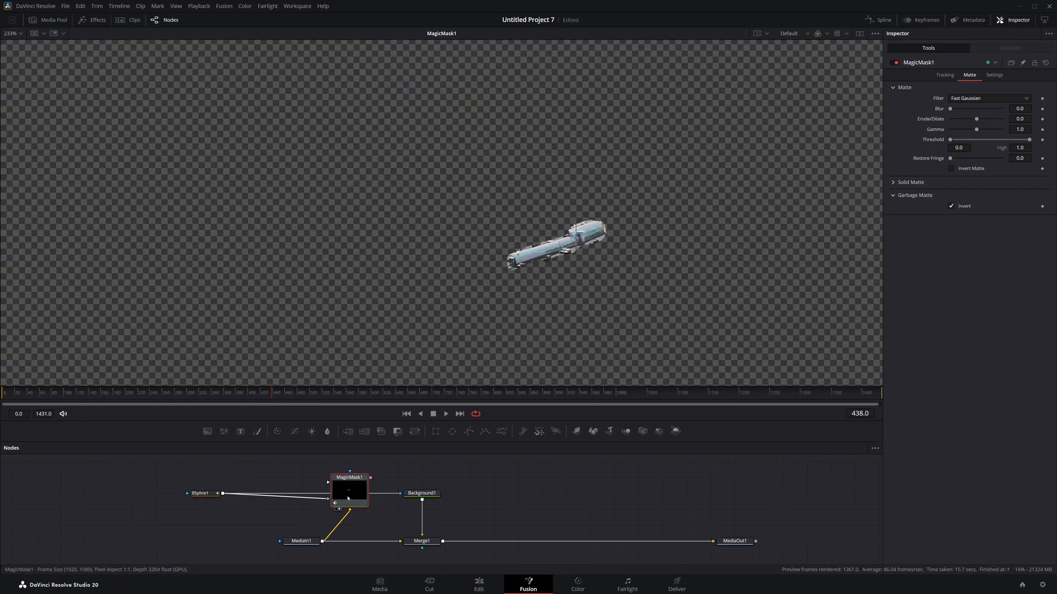
pyautogui.click(951, 168)
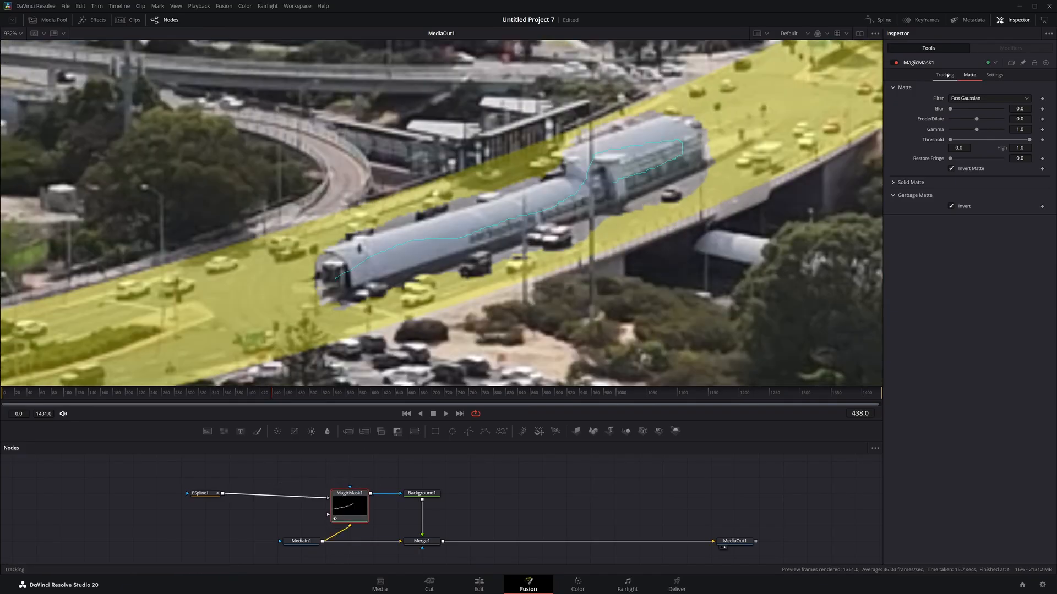
# - Draw a Magic Mask stroke on the train, then bring up the JayAreTV free title templates page
pyautogui.click(944, 75)
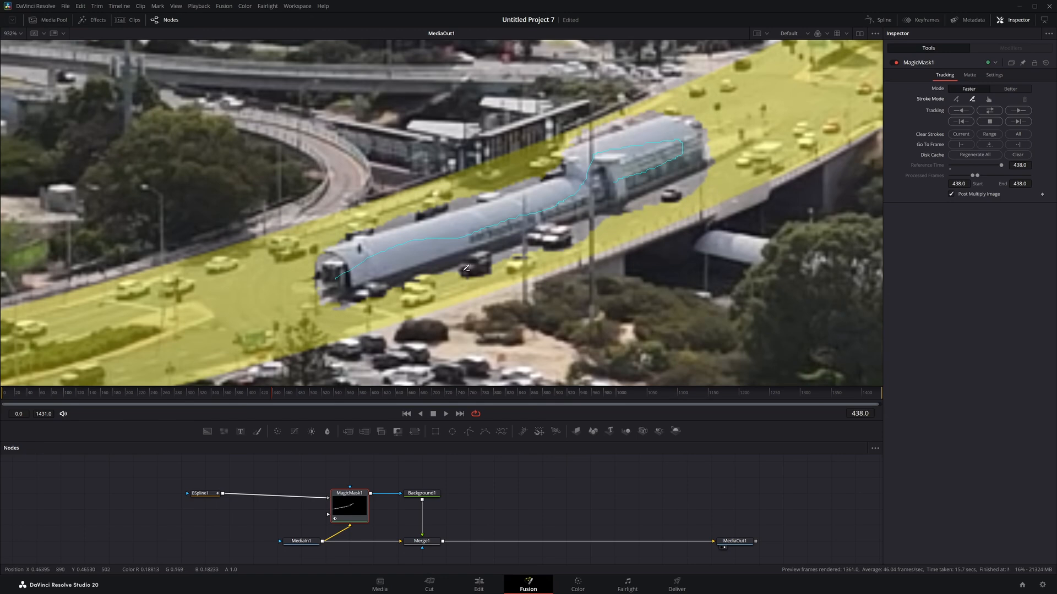
pyautogui.moveTo(464, 268); pyautogui.dragTo(660, 196)
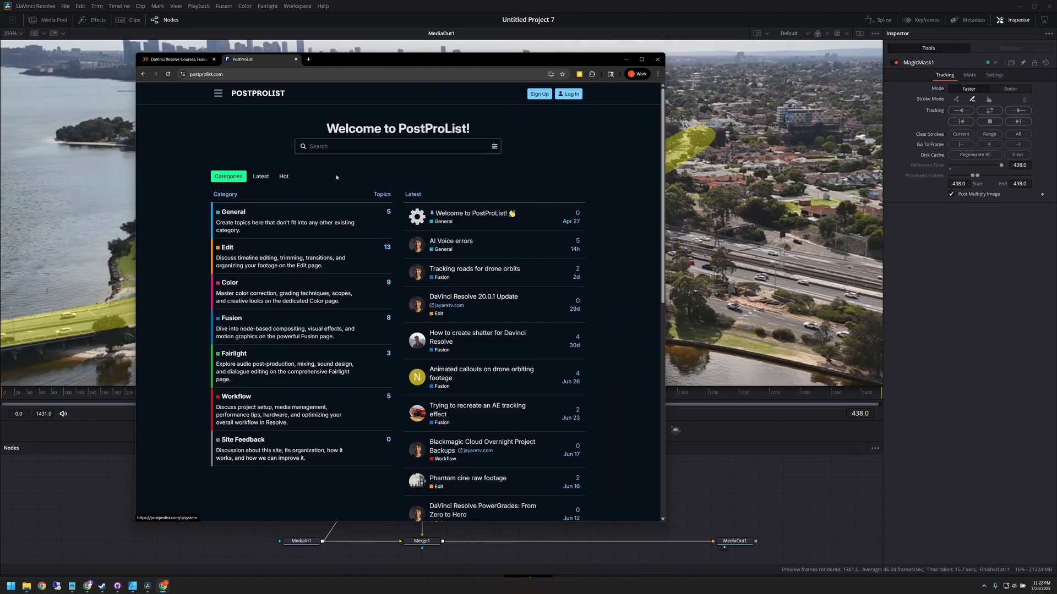
pyautogui.click(177, 59)
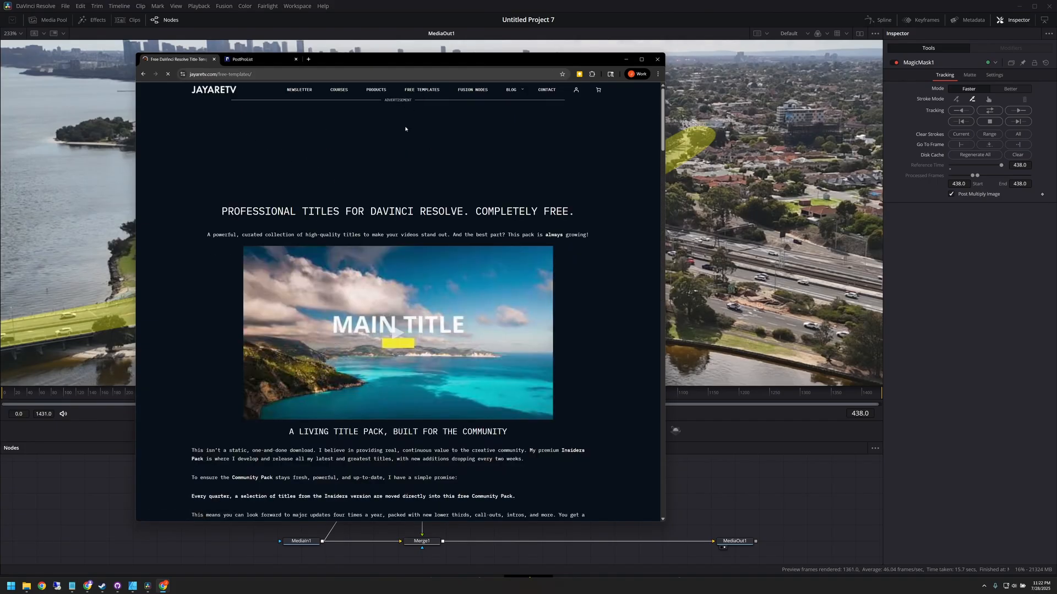
pyautogui.scroll(-3)
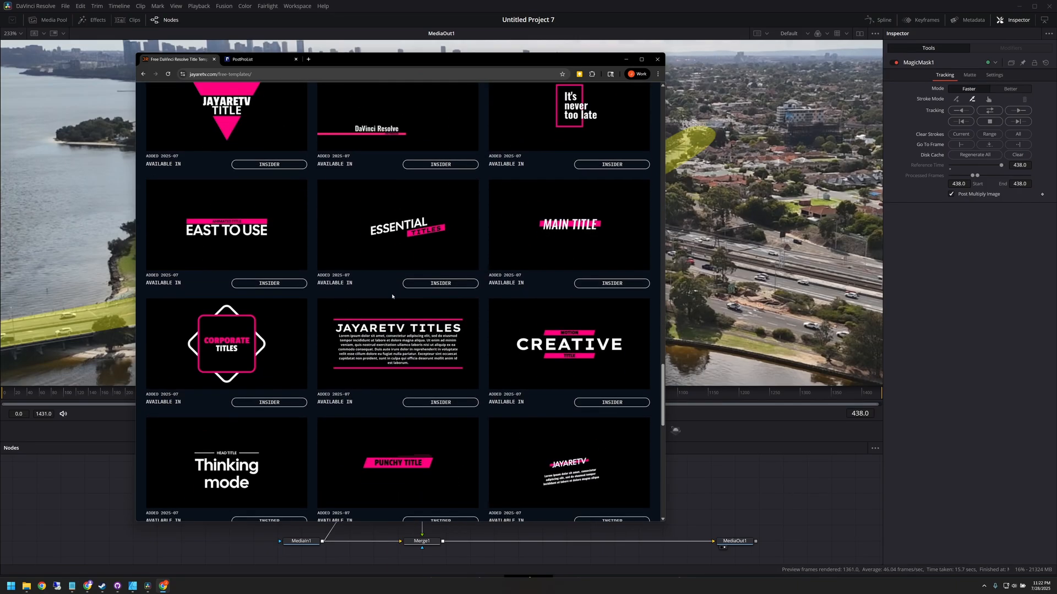
pyautogui.scroll(-3)
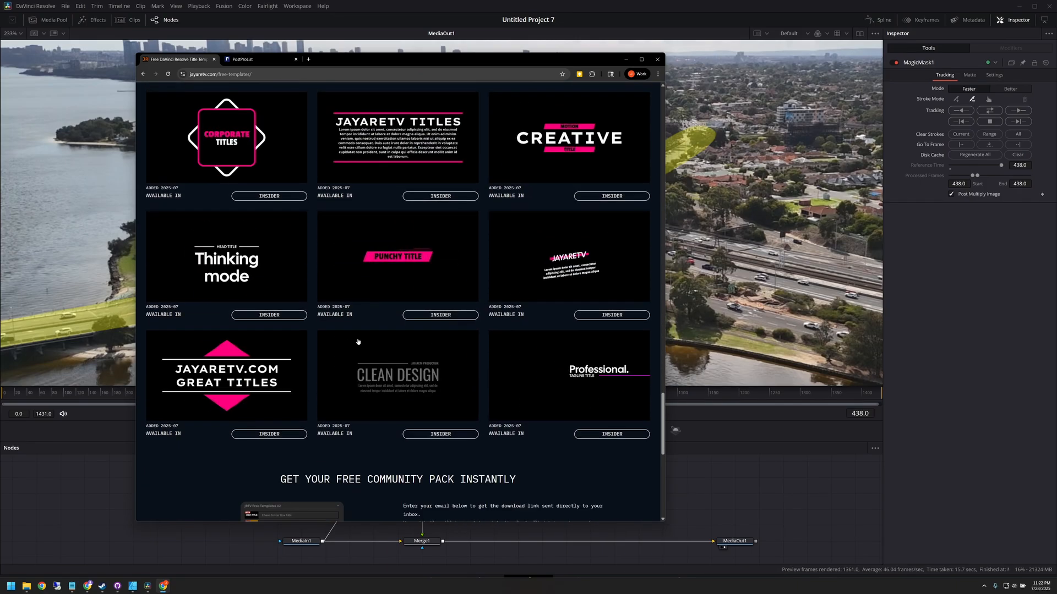
pyautogui.scroll(-3)
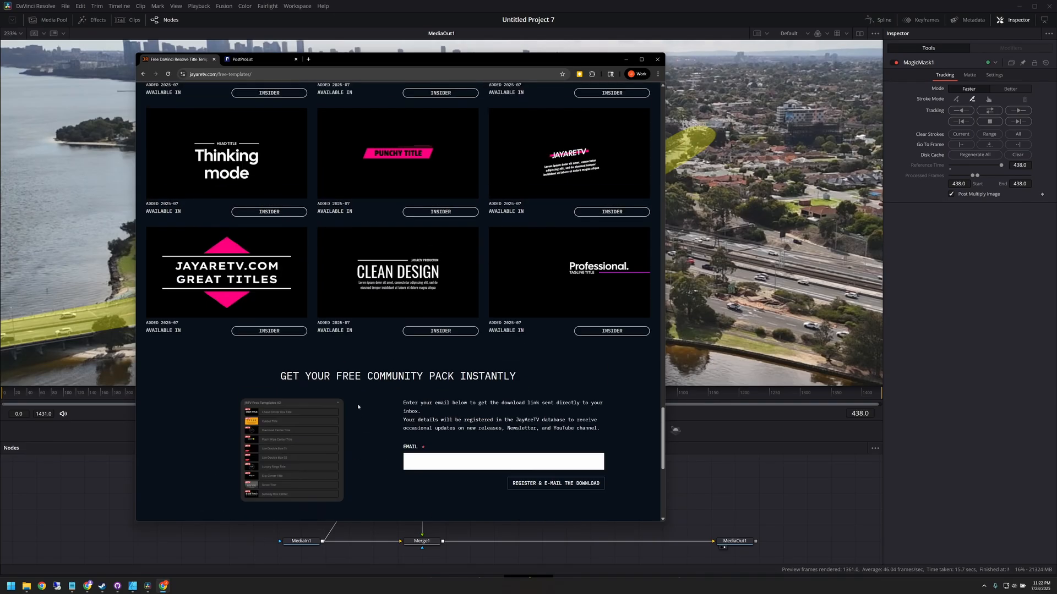
pyautogui.scroll(3)
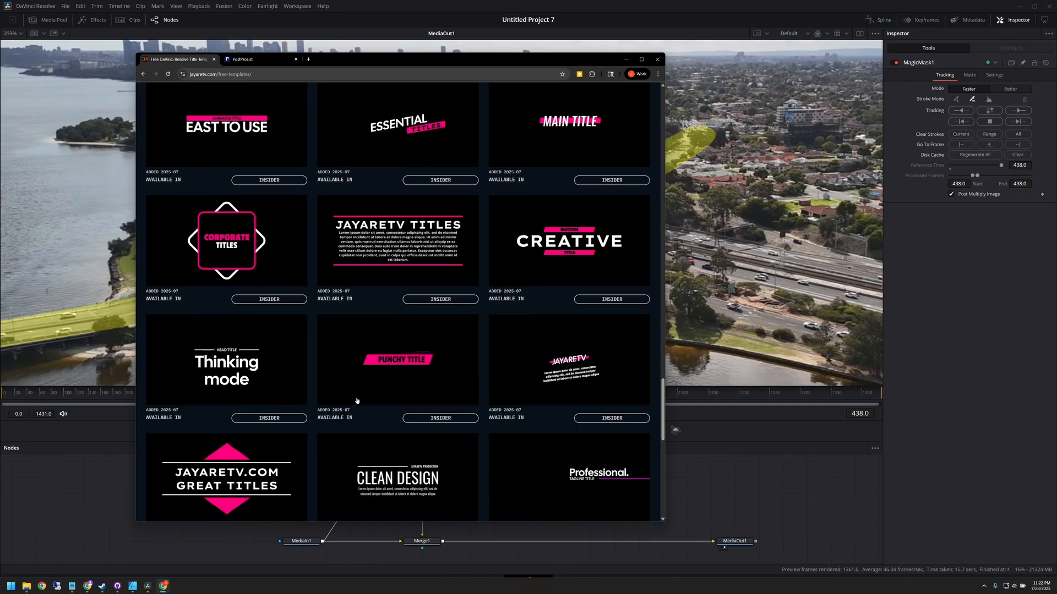
pyautogui.scroll(-3)
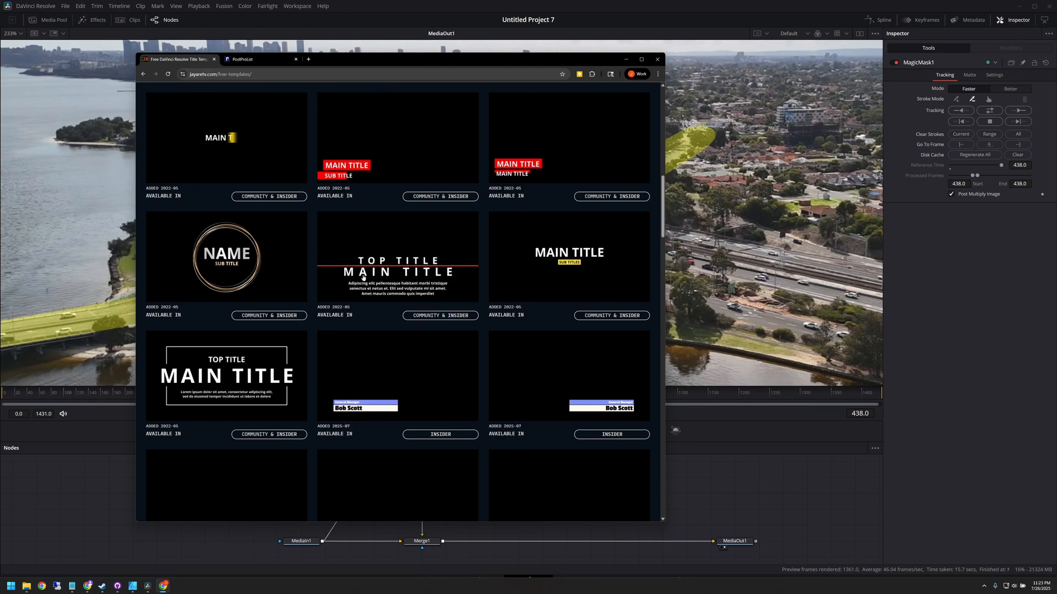
pyautogui.scroll(-3)
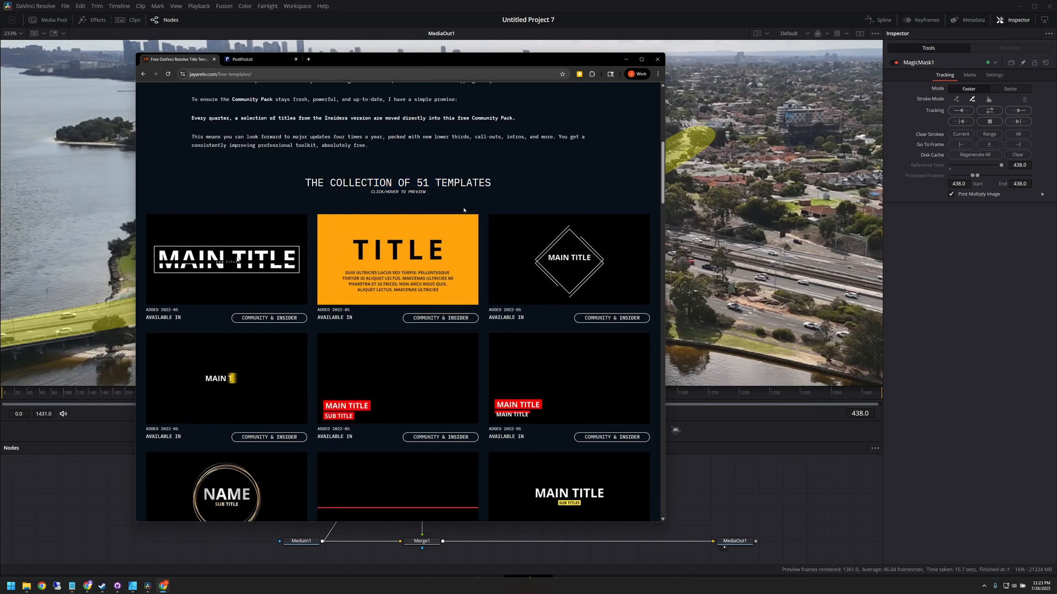